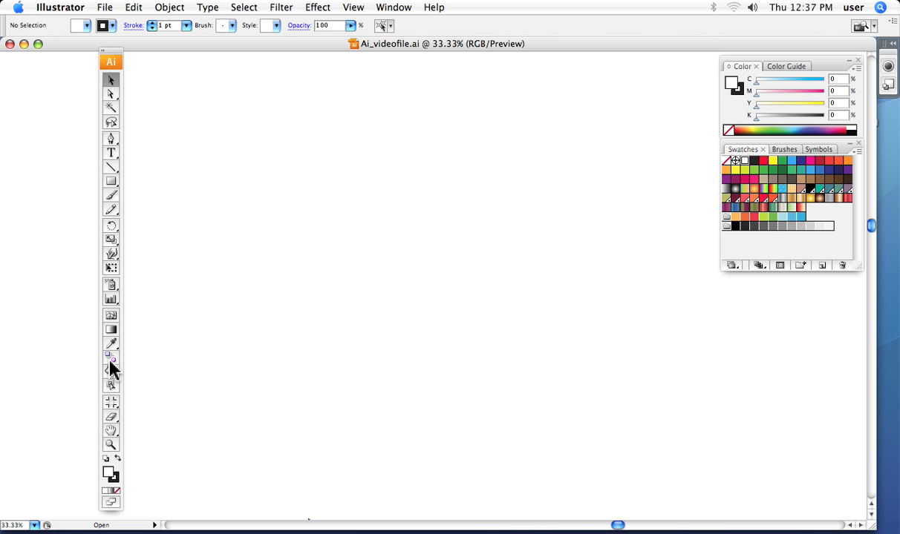
mouse_move(110, 360)
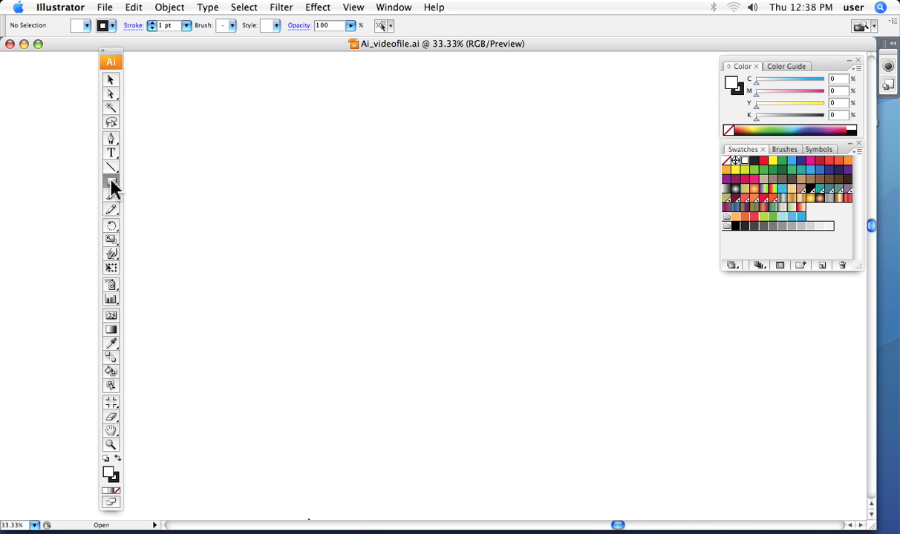
Draw a five-pointed star with the Star tool, fill it dark blue and remove its stroke
click(111, 184)
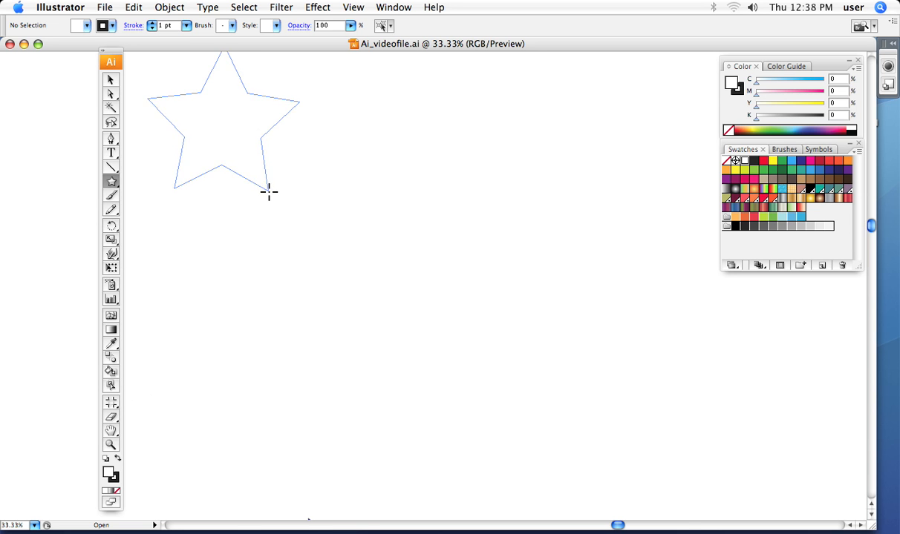
click(269, 191)
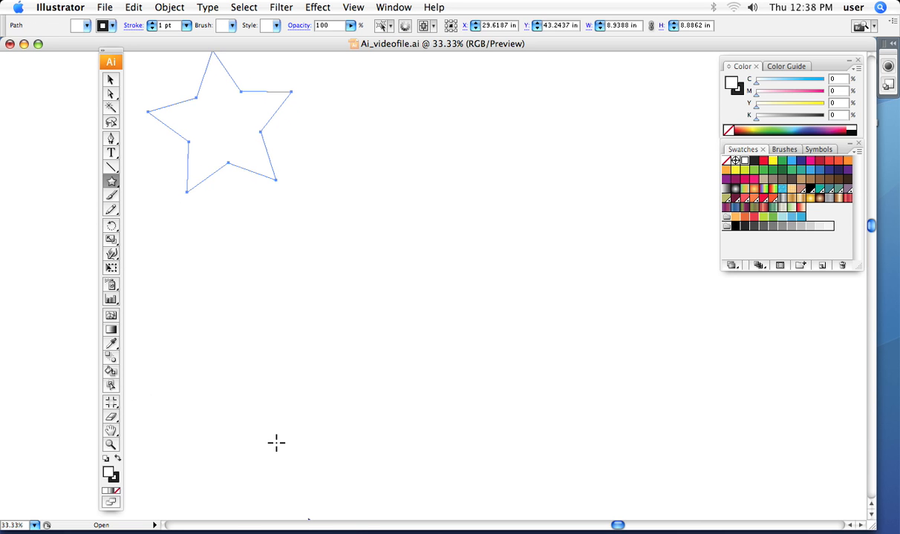
mouse_move(800, 166)
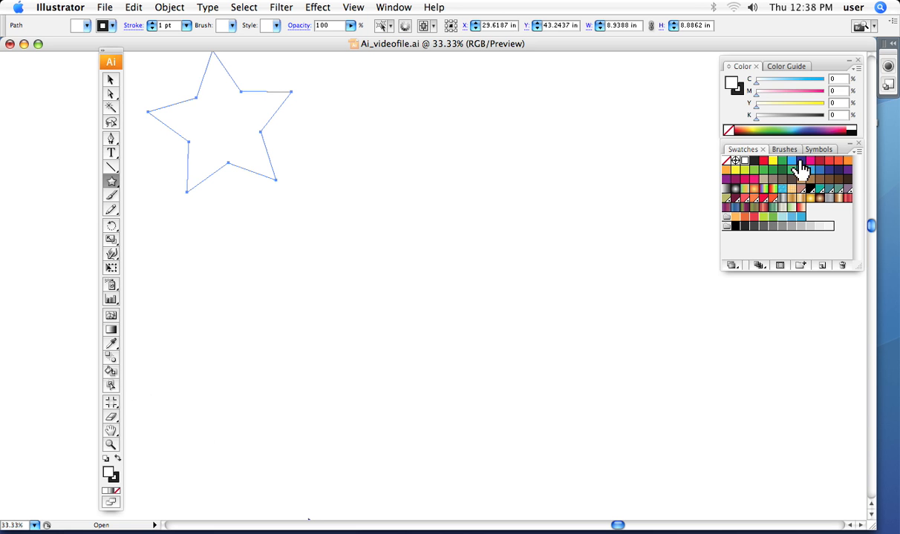
click(800, 167)
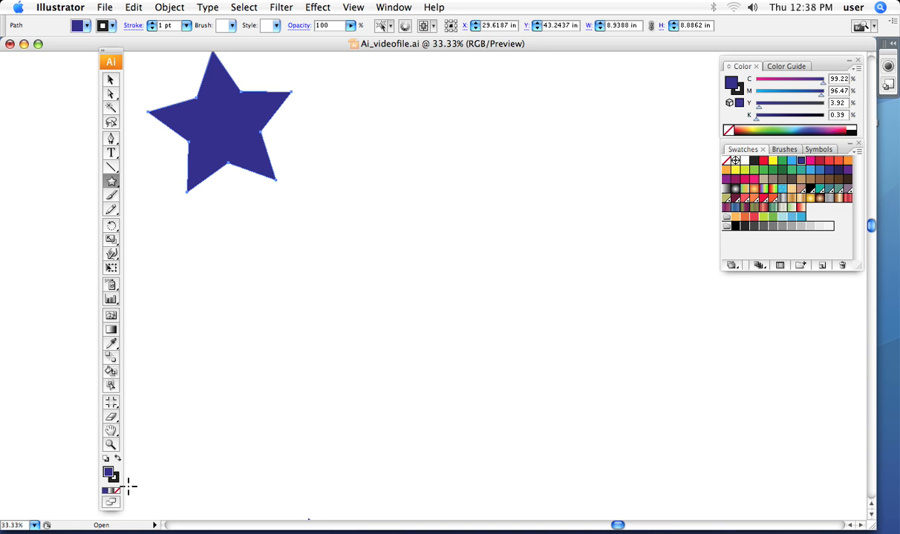
click(117, 490)
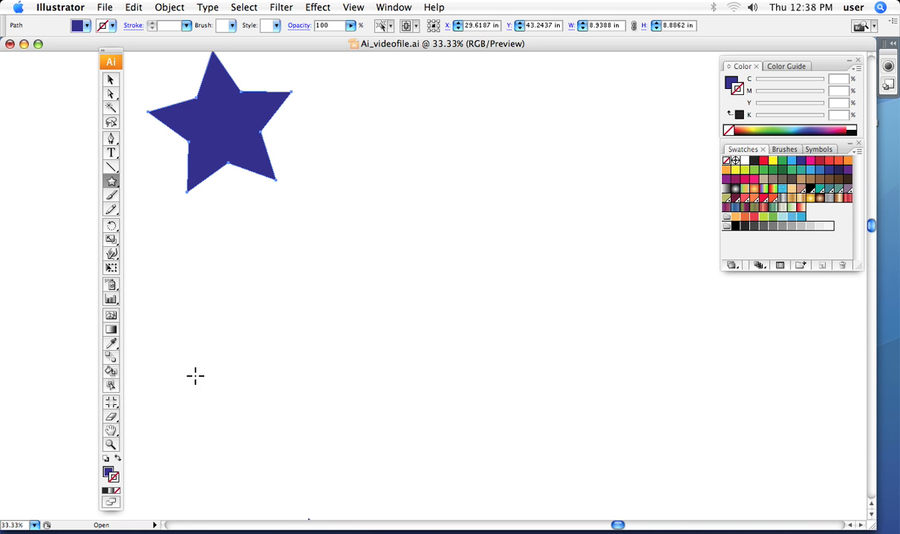
mouse_move(213, 221)
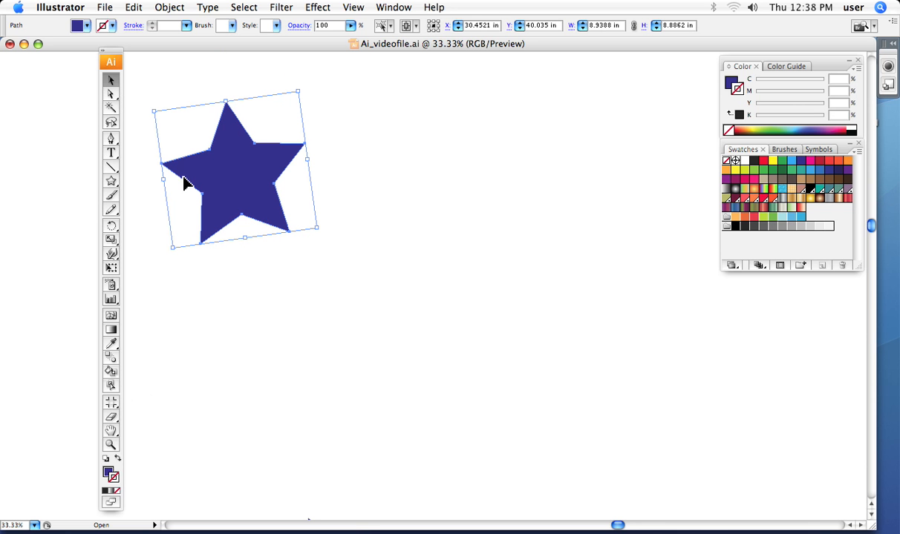
mouse_move(186, 189)
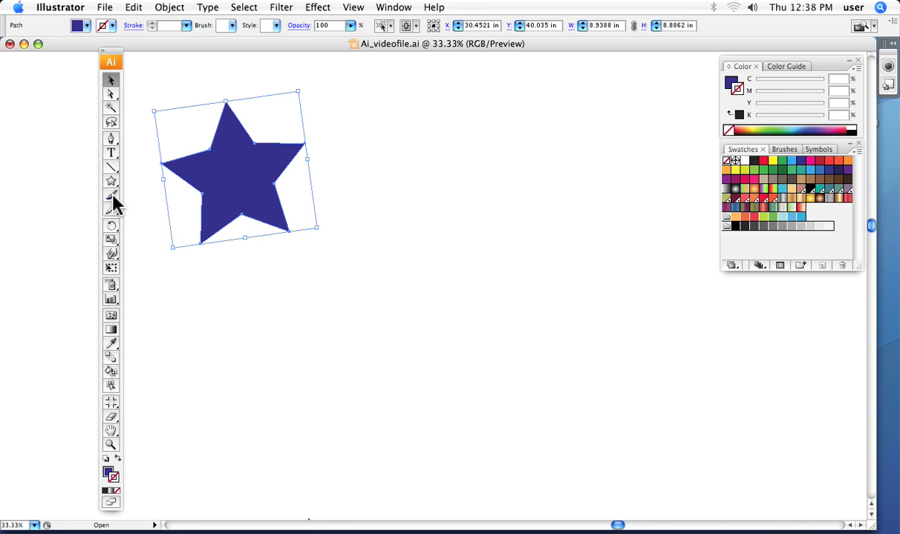
Draw a hexagon with the Polygon tool beside the star and fill it magenta
click(111, 182)
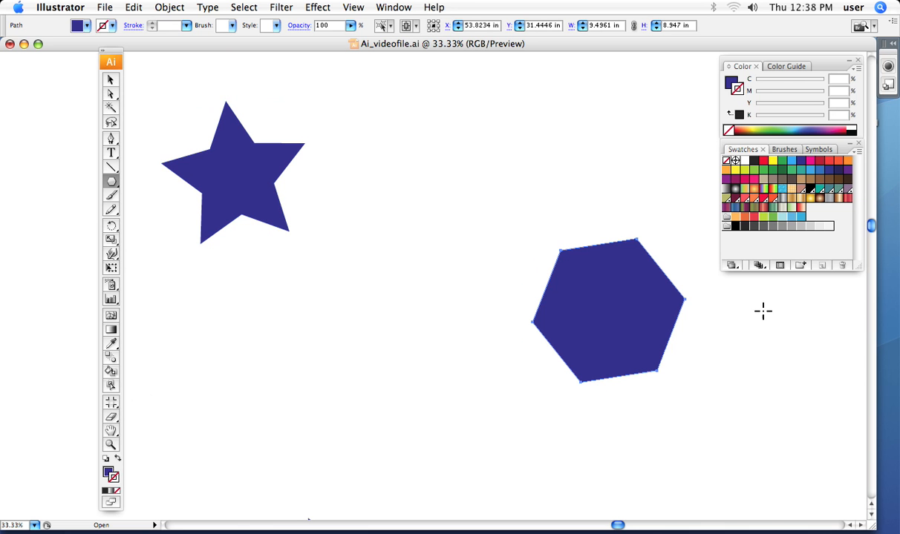
click(810, 165)
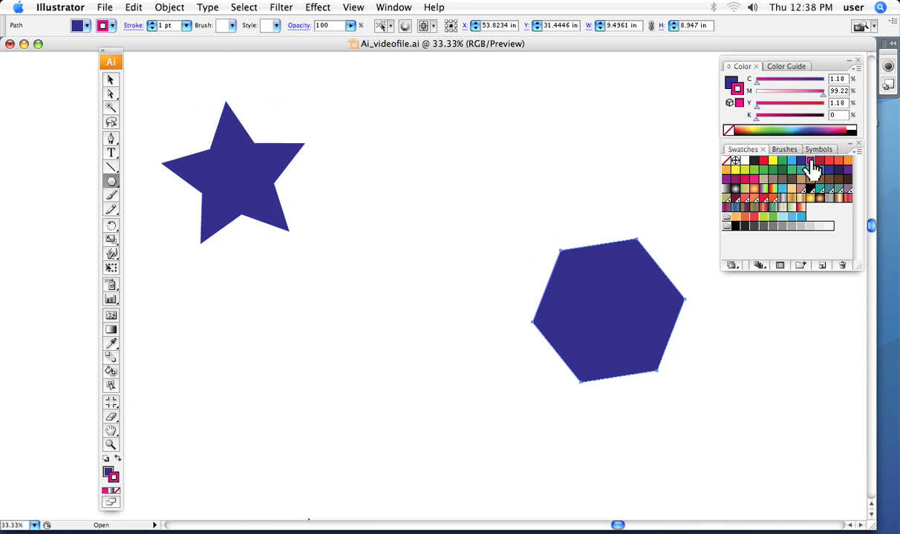
mouse_move(60, 528)
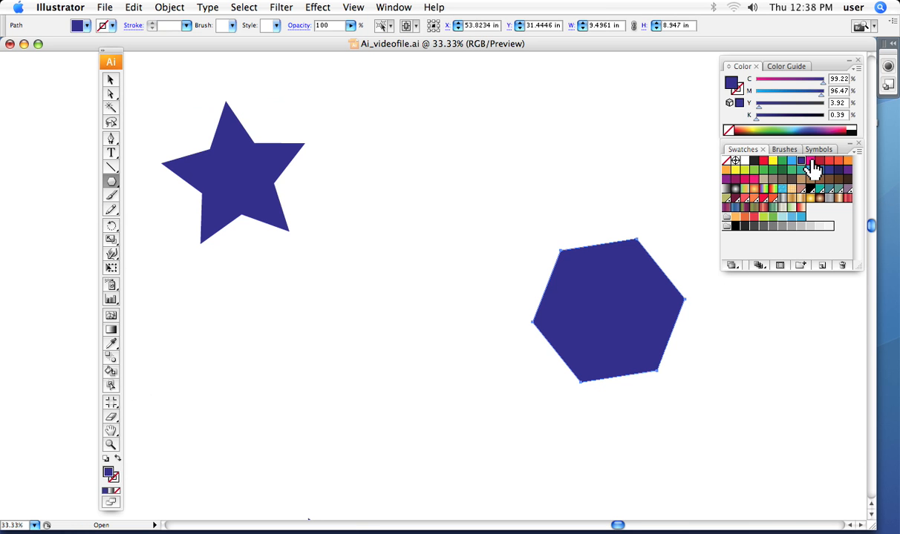
click(806, 166)
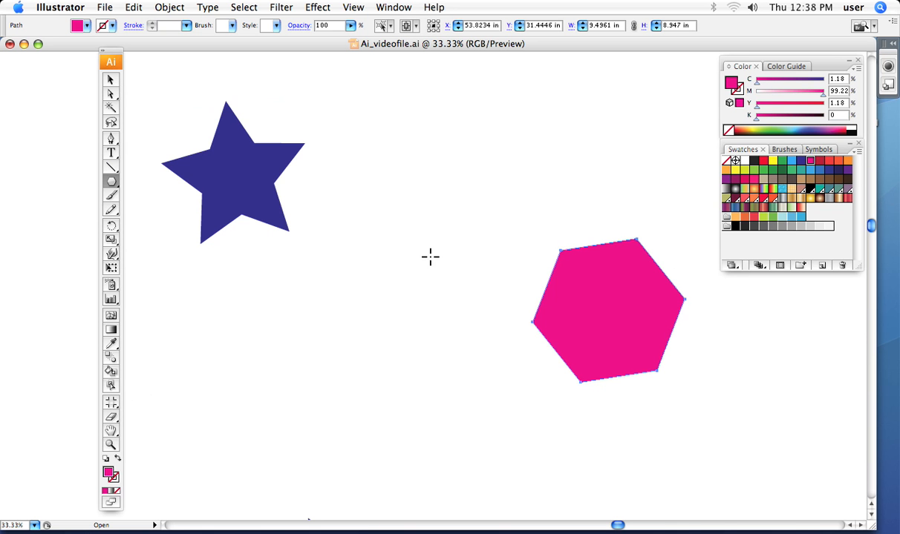
mouse_move(164, 270)
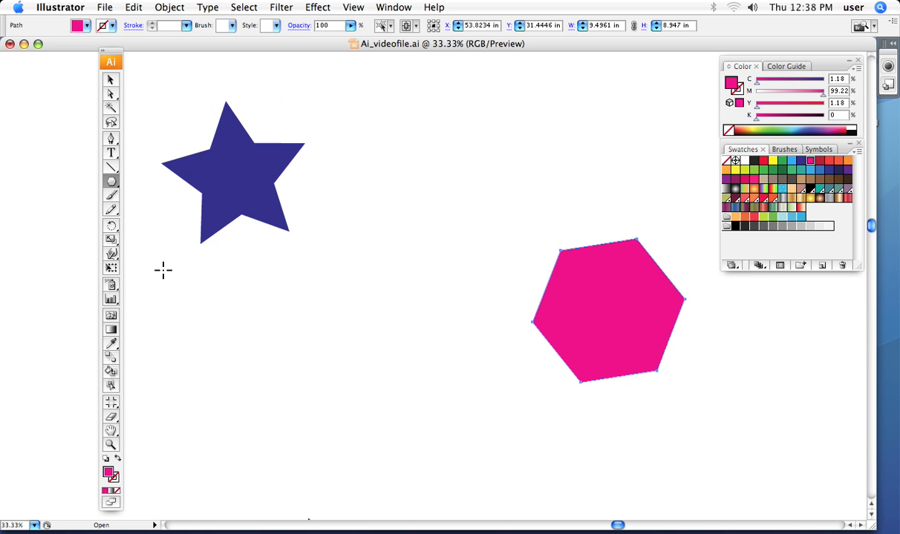
mouse_move(233, 286)
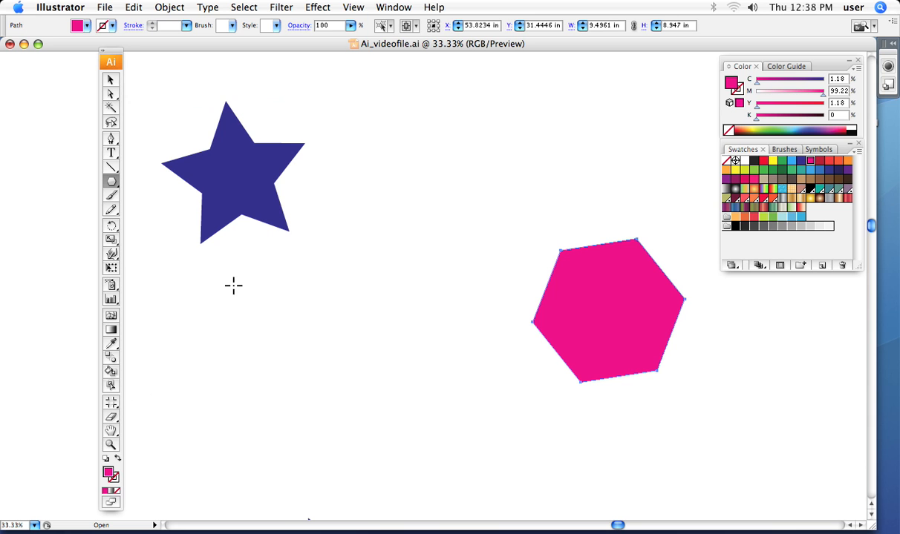
mouse_move(230, 286)
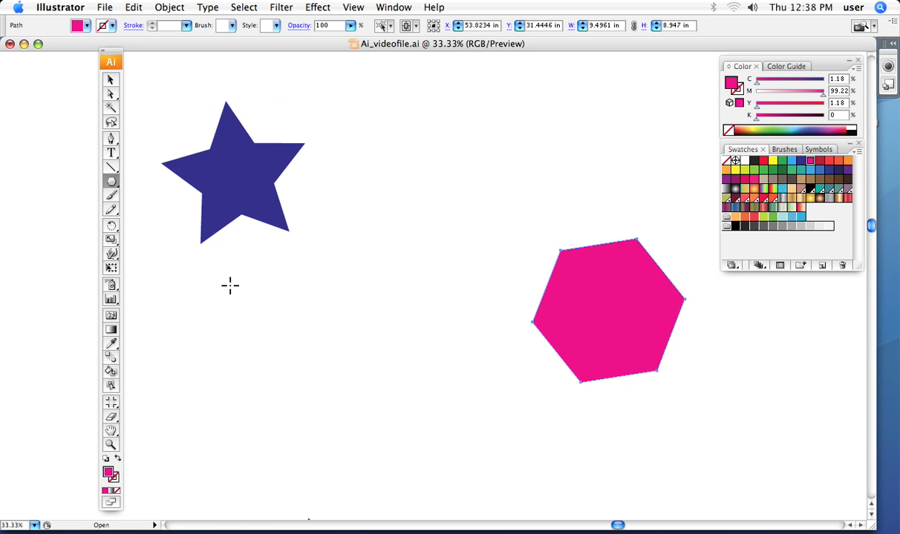
mouse_move(231, 291)
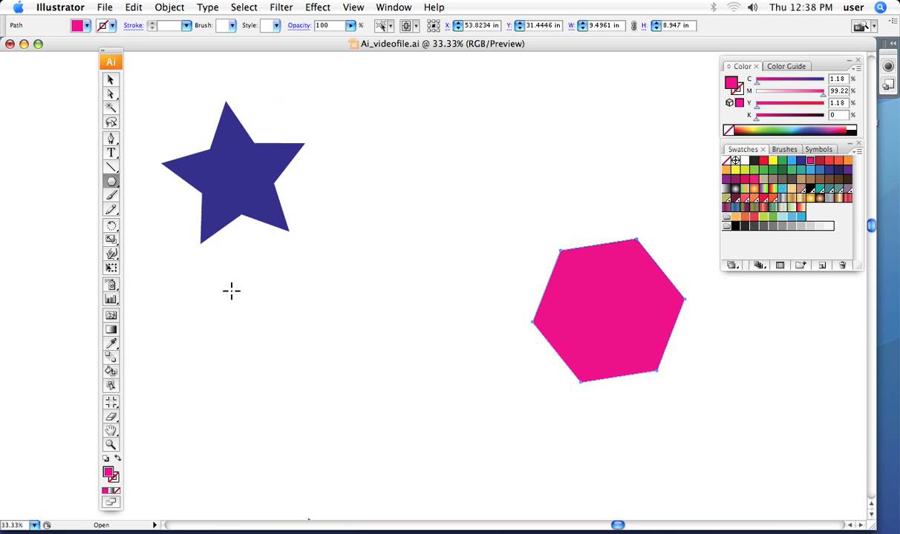
mouse_move(111, 364)
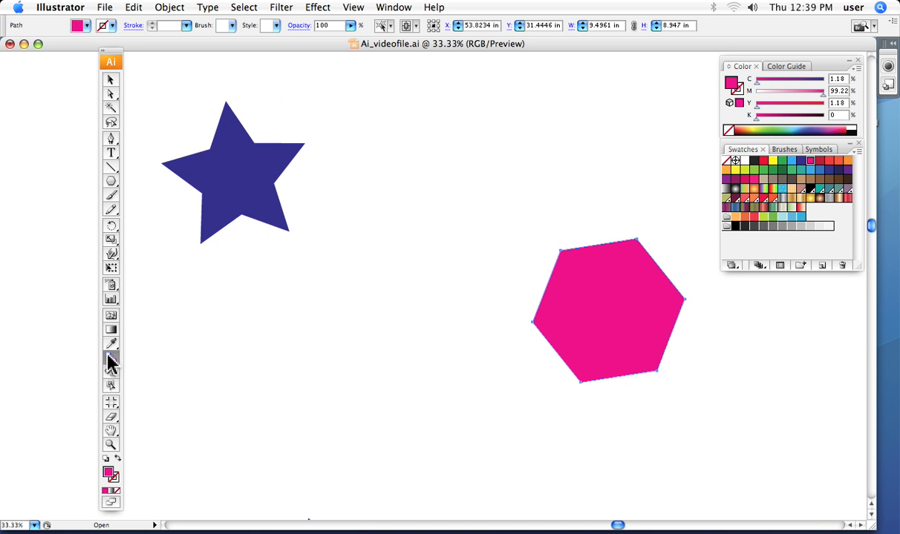
mouse_move(365, 309)
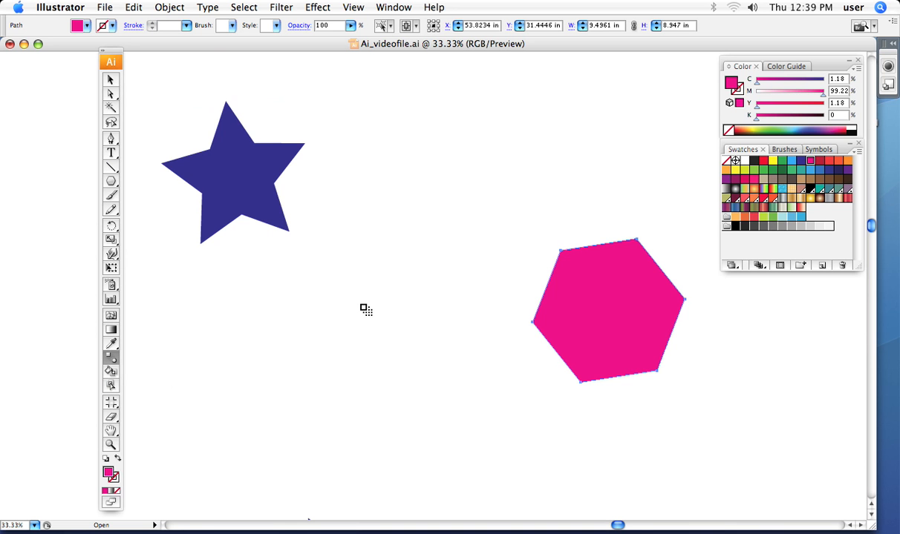
mouse_move(112, 368)
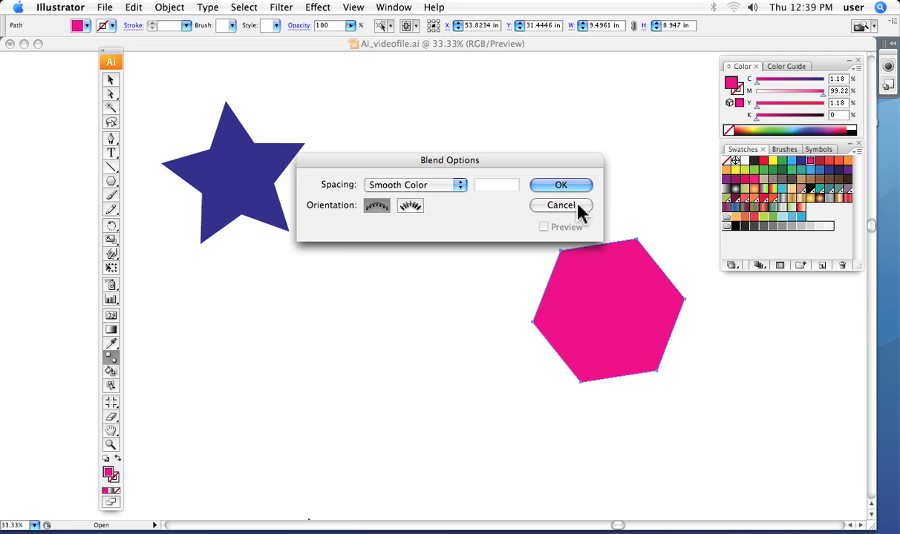
click(561, 206)
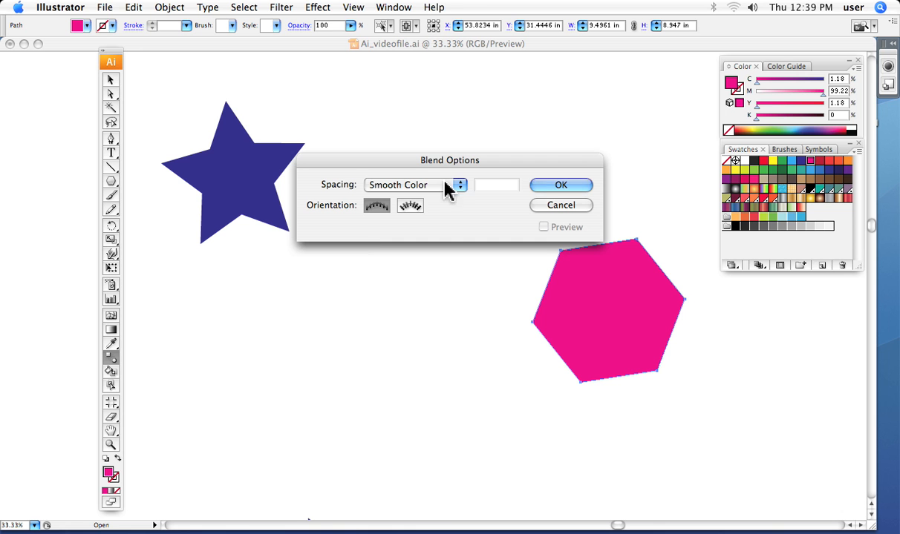
mouse_move(461, 193)
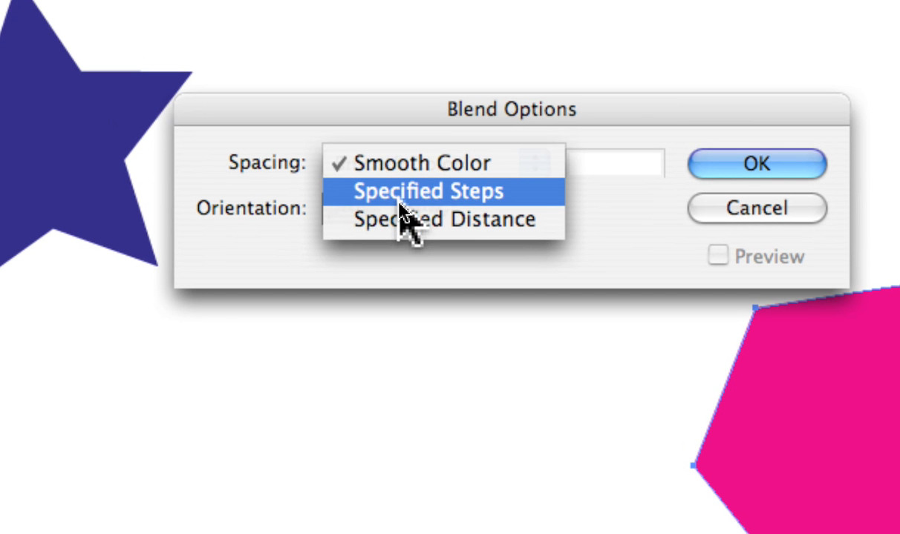
mouse_move(409, 223)
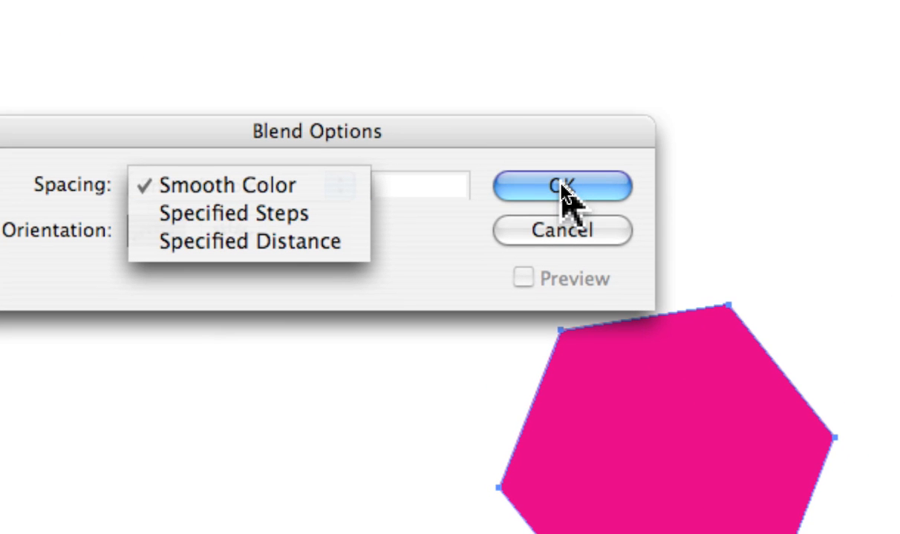
click(562, 186)
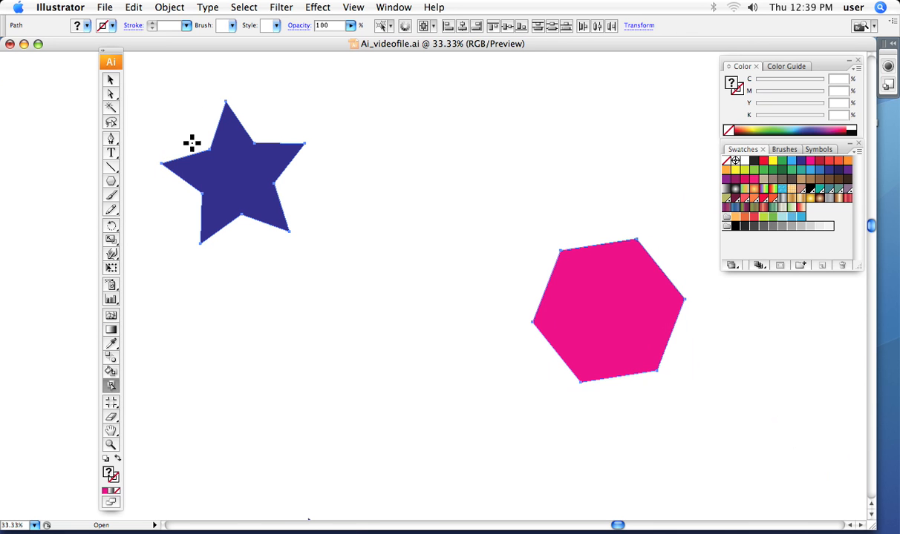
mouse_move(221, 100)
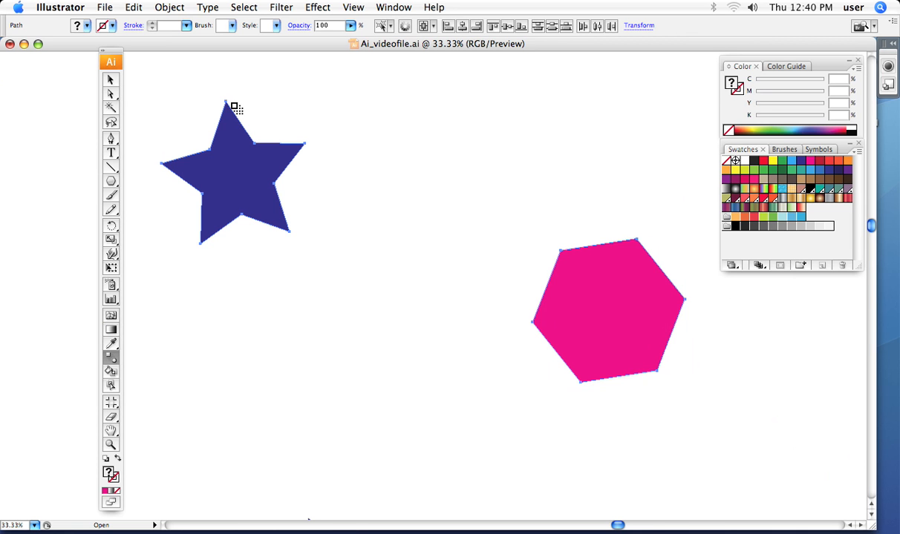
mouse_move(302, 158)
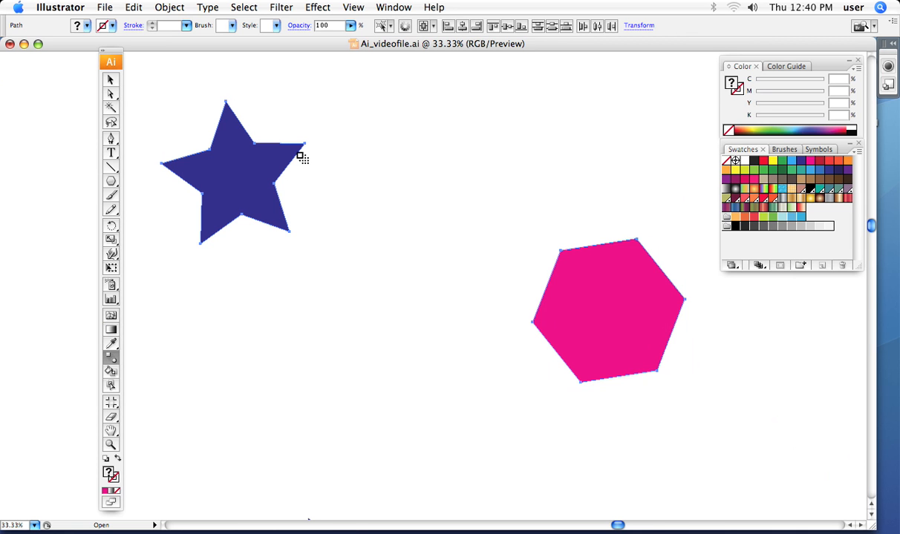
mouse_move(273, 108)
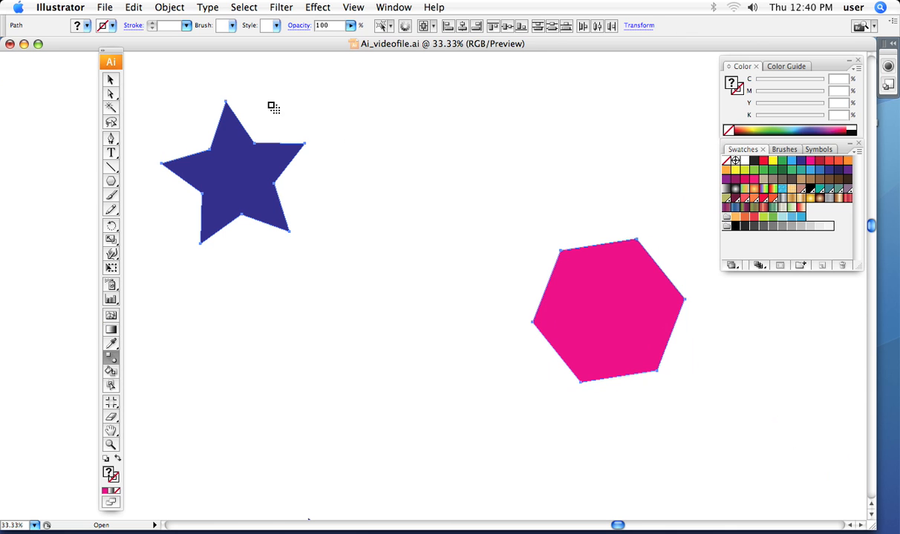
mouse_move(300, 172)
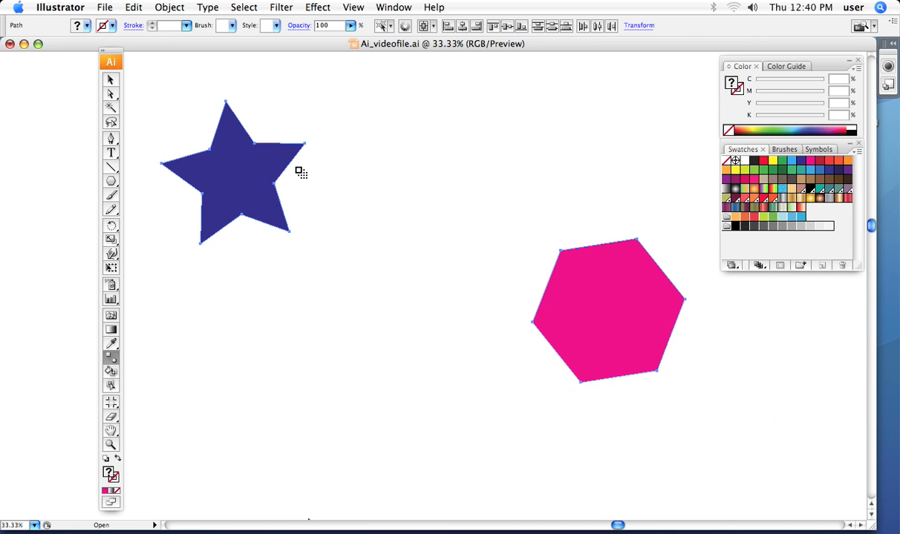
mouse_move(516, 239)
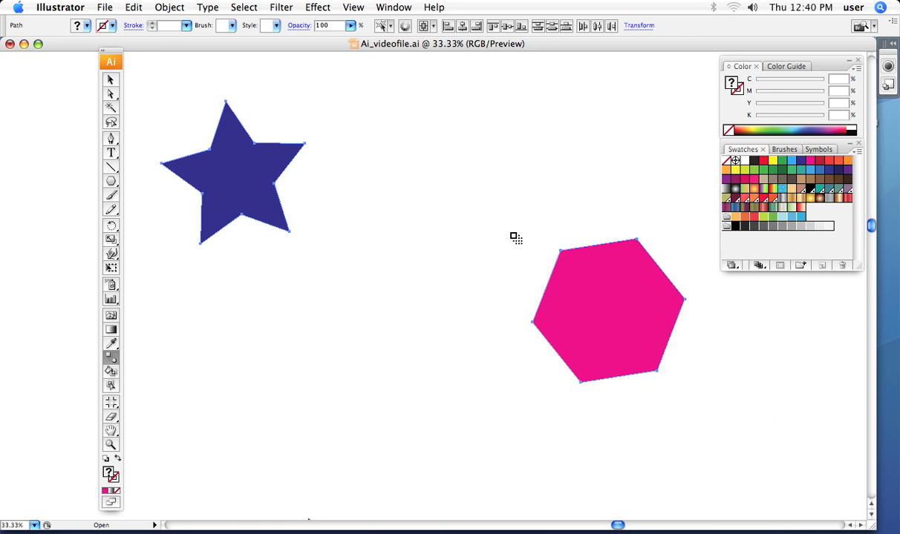
mouse_move(437, 197)
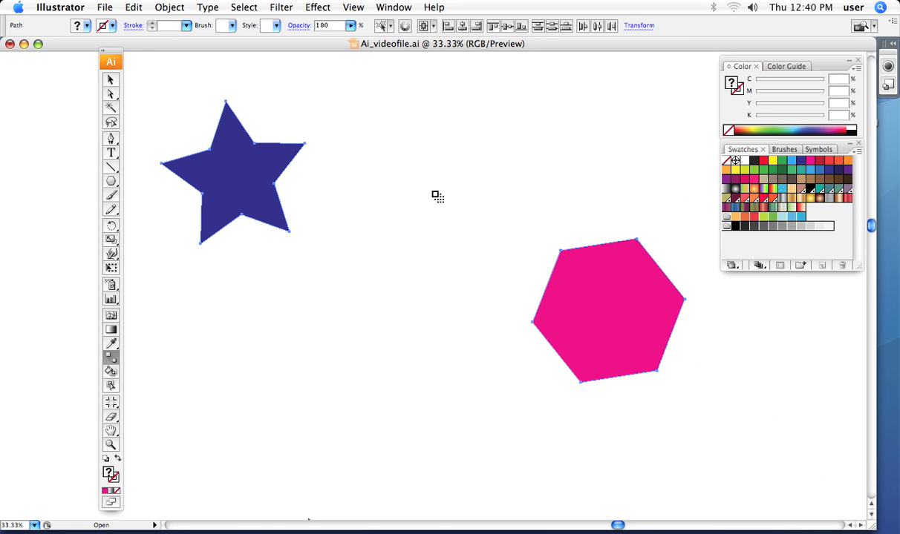
mouse_move(304, 143)
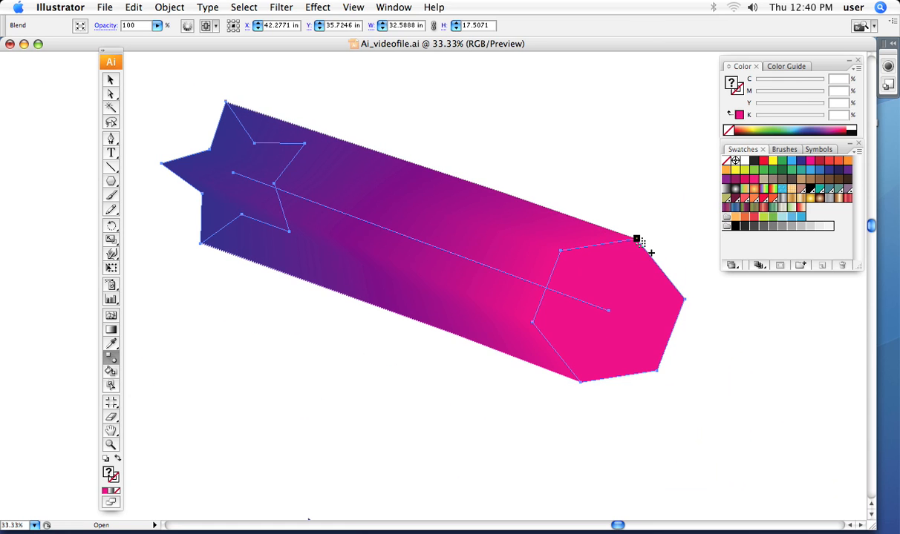
click(110, 80)
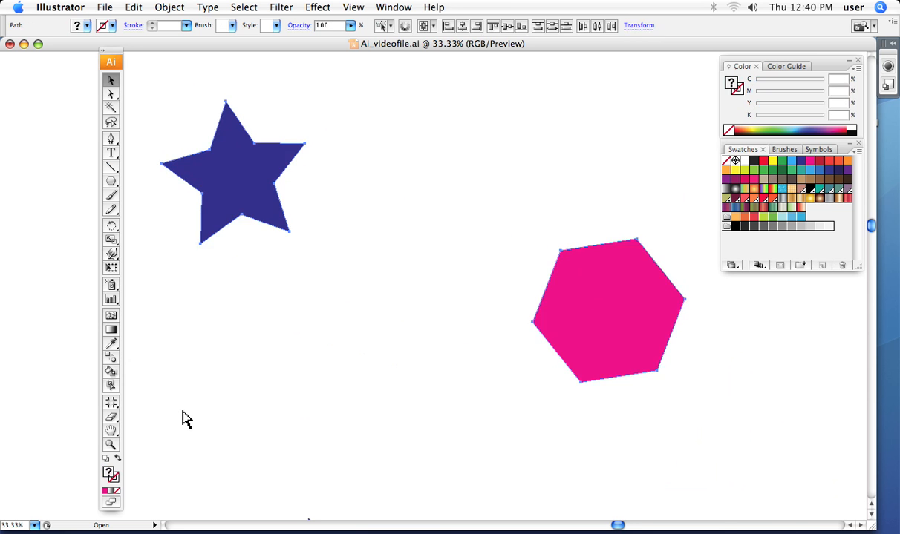
key(cmd+a)
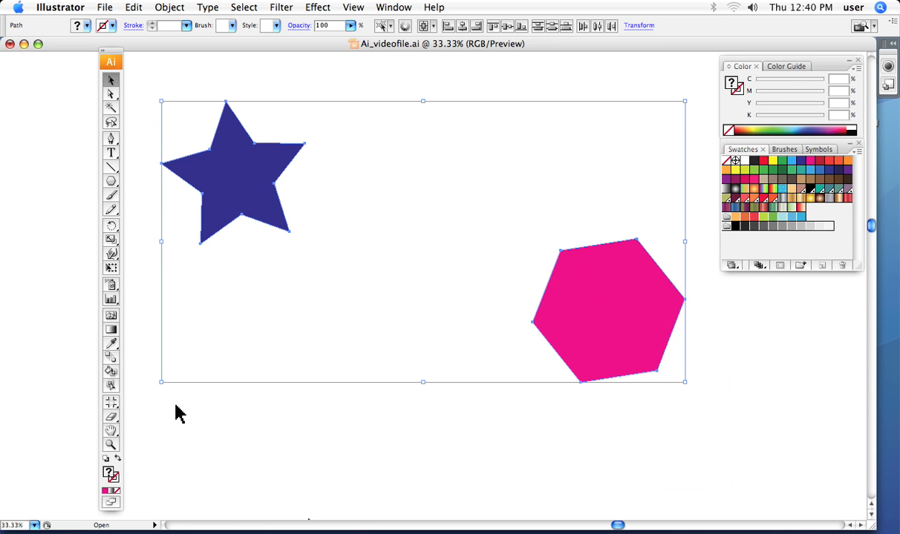
mouse_move(521, 391)
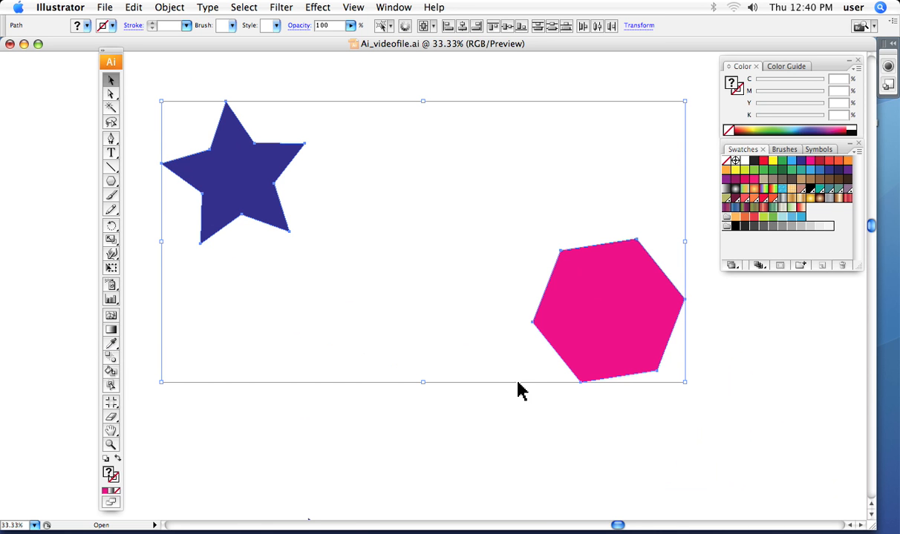
mouse_move(163, 340)
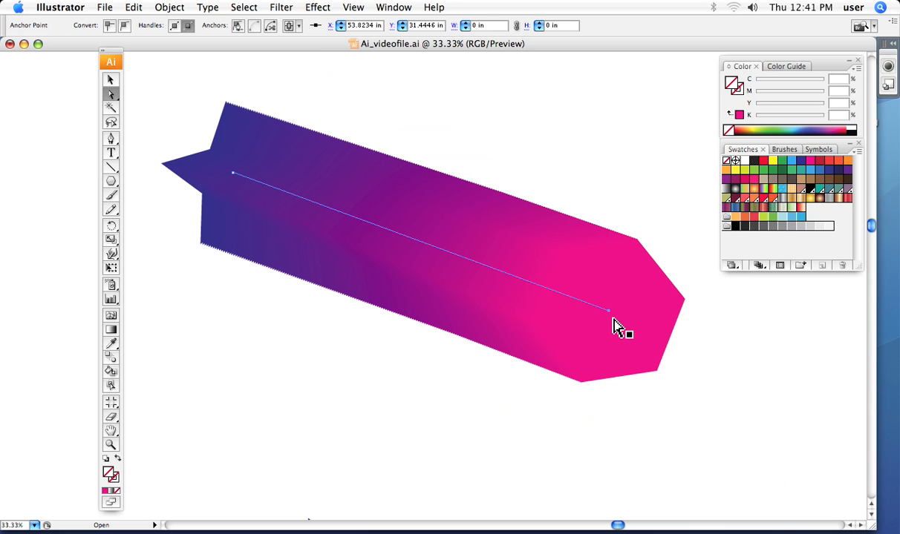
drag(609, 310, 475, 429)
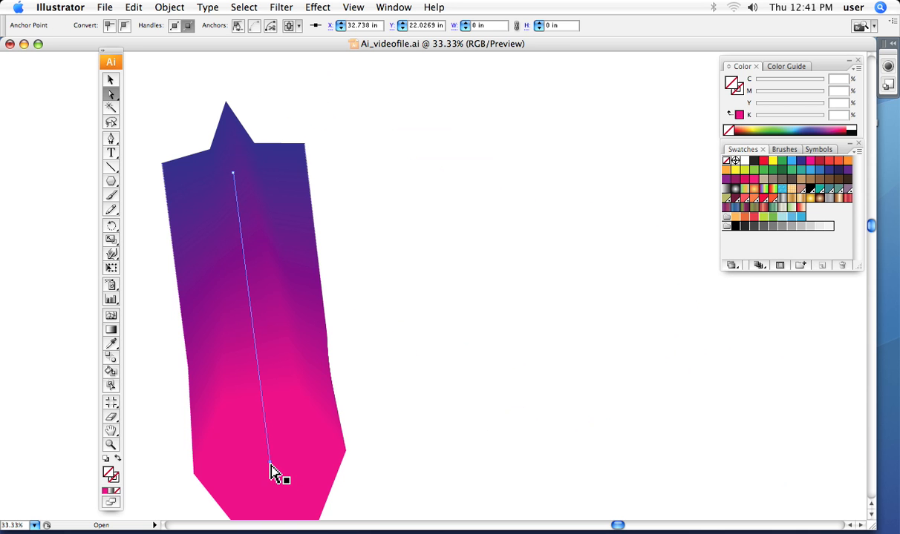
drag(275, 475, 371, 123)
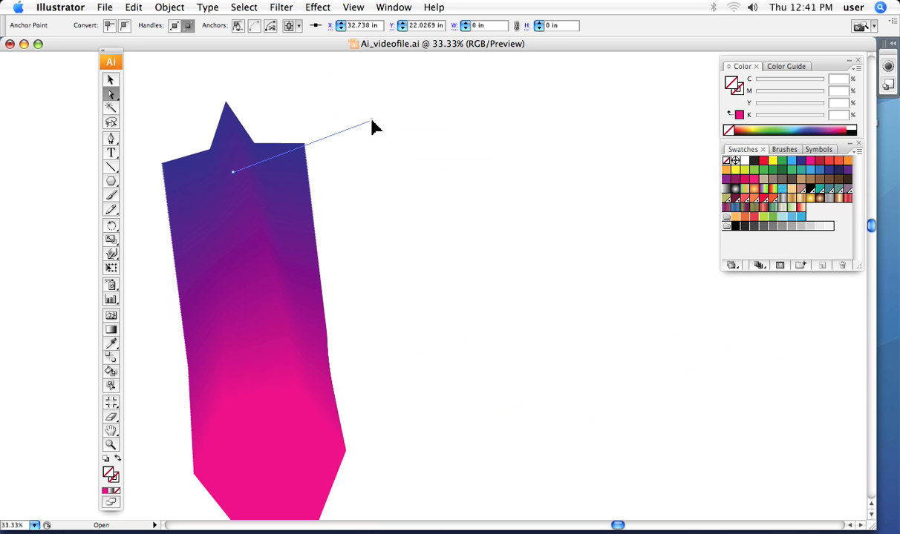
drag(374, 126, 481, 86)
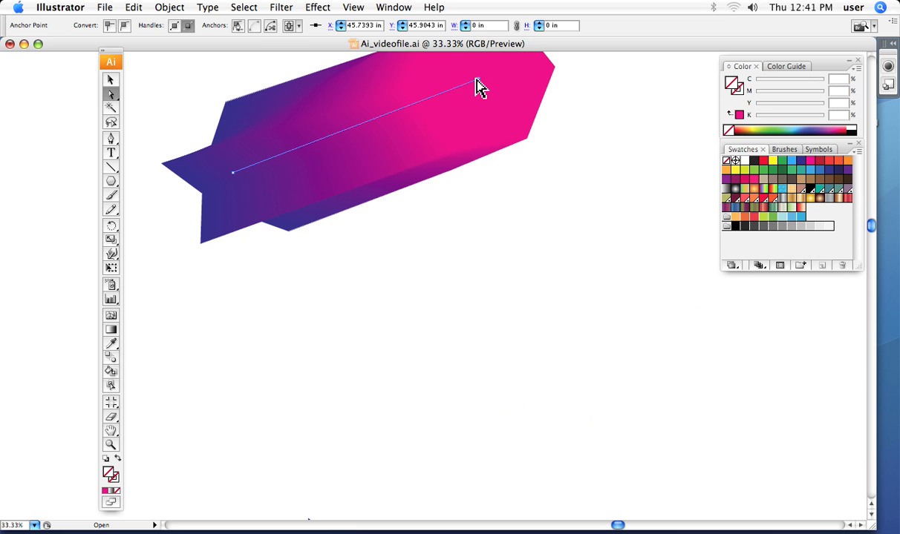
drag(481, 85, 605, 356)
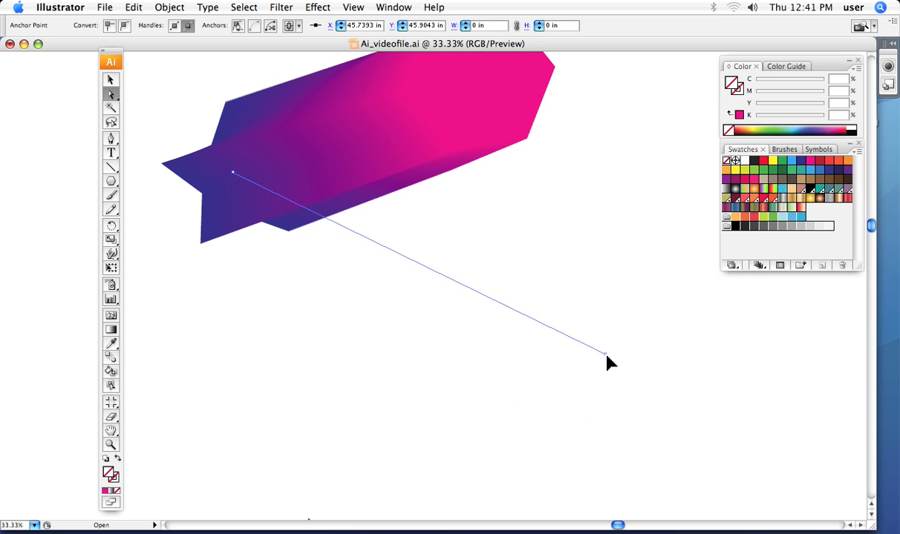
drag(605, 358, 610, 367)
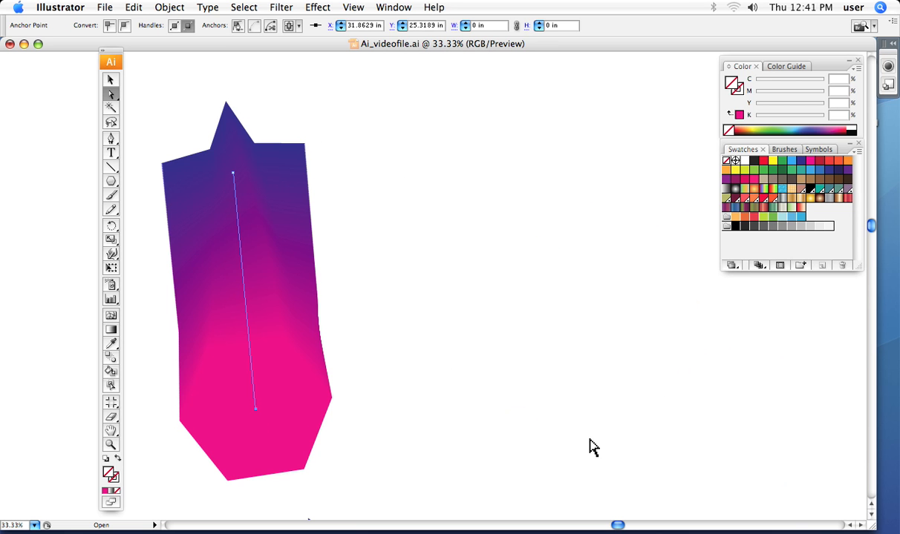
mouse_move(394, 402)
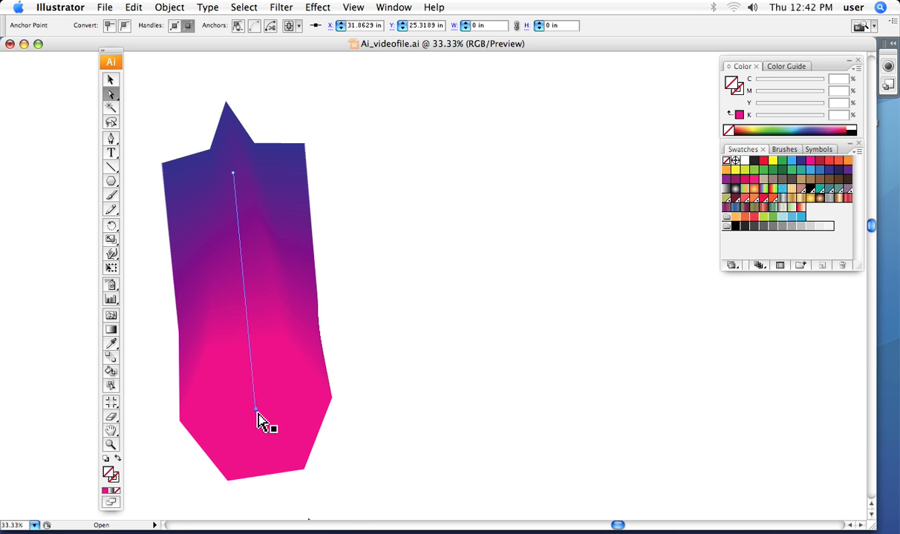
drag(258, 412, 727, 442)
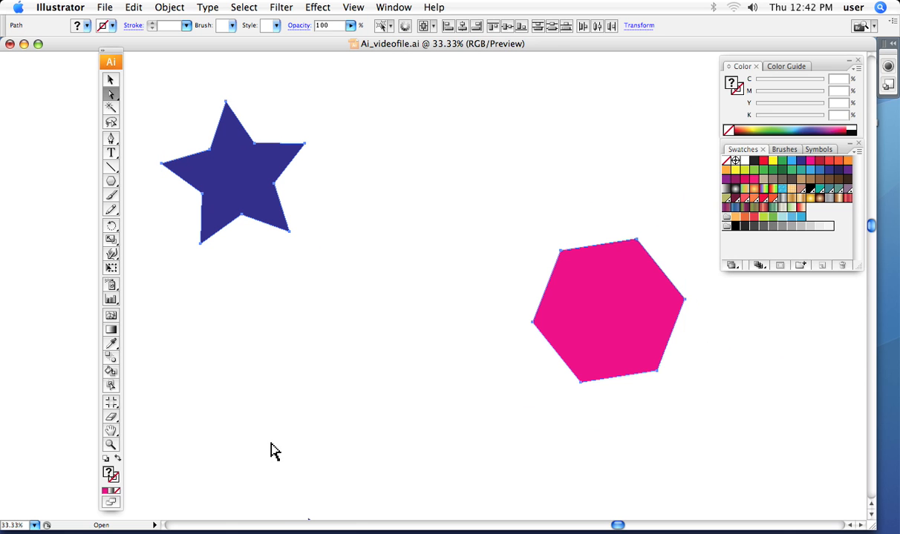
mouse_move(512, 305)
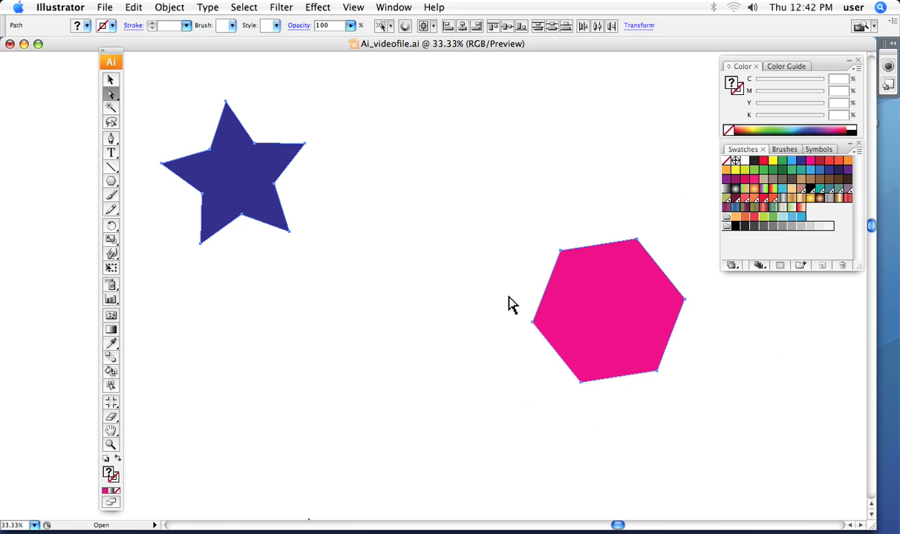
mouse_move(520, 302)
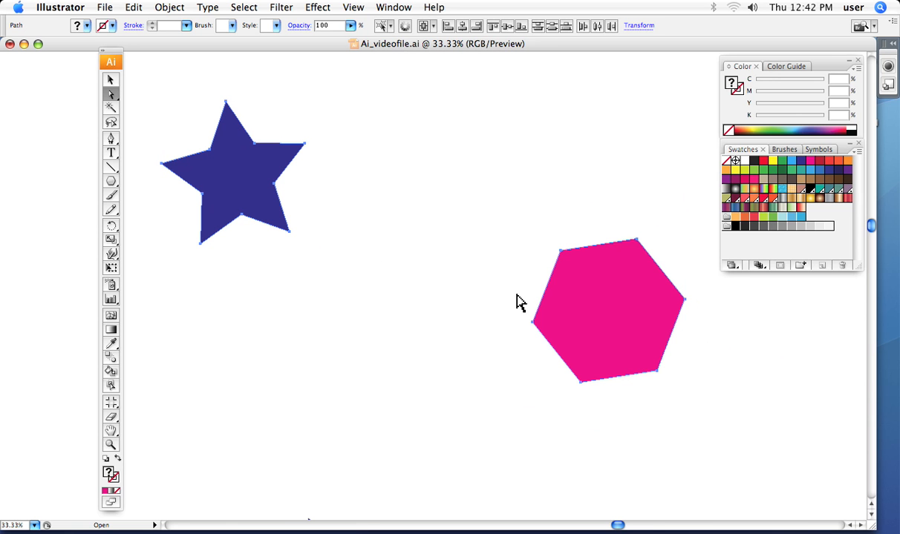
mouse_move(156, 354)
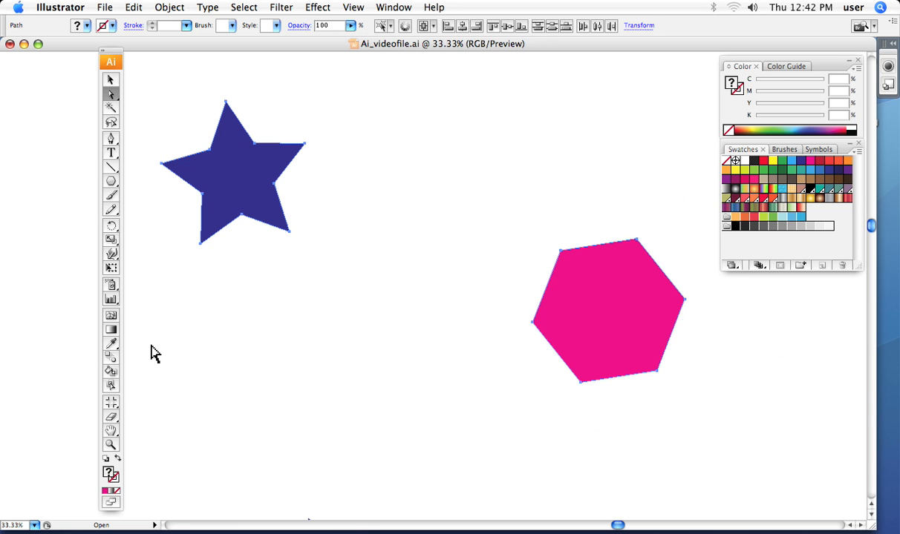
mouse_move(111, 386)
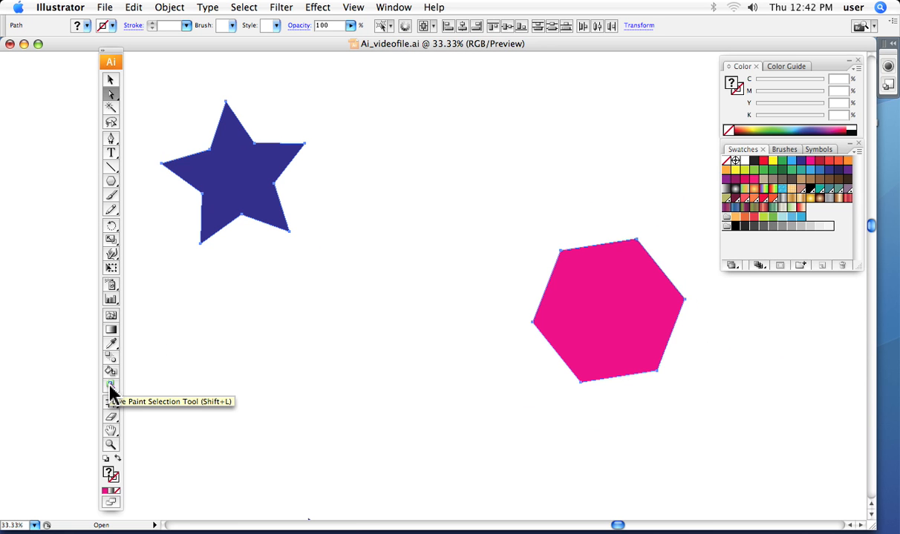
In Blend Options choose Specified Steps and enter 5 as the step count
double_click(111, 384)
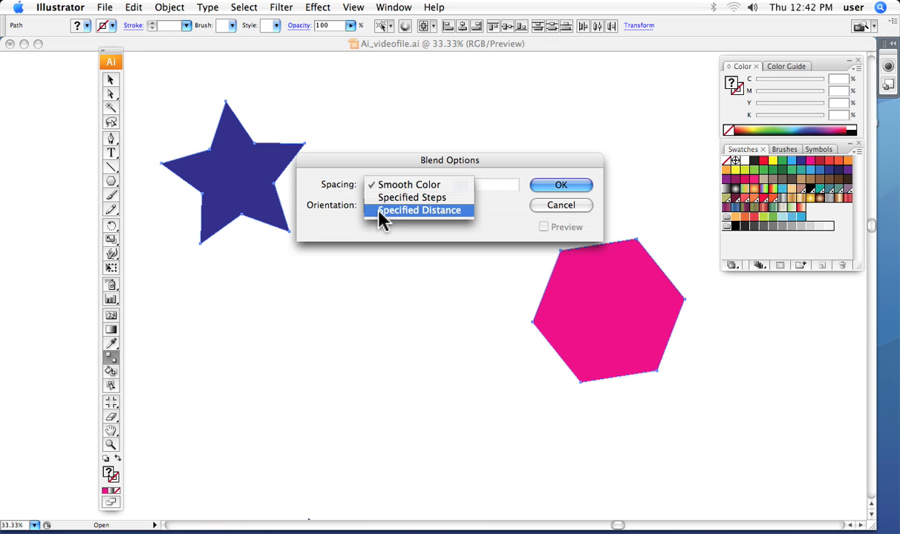
mouse_move(392, 198)
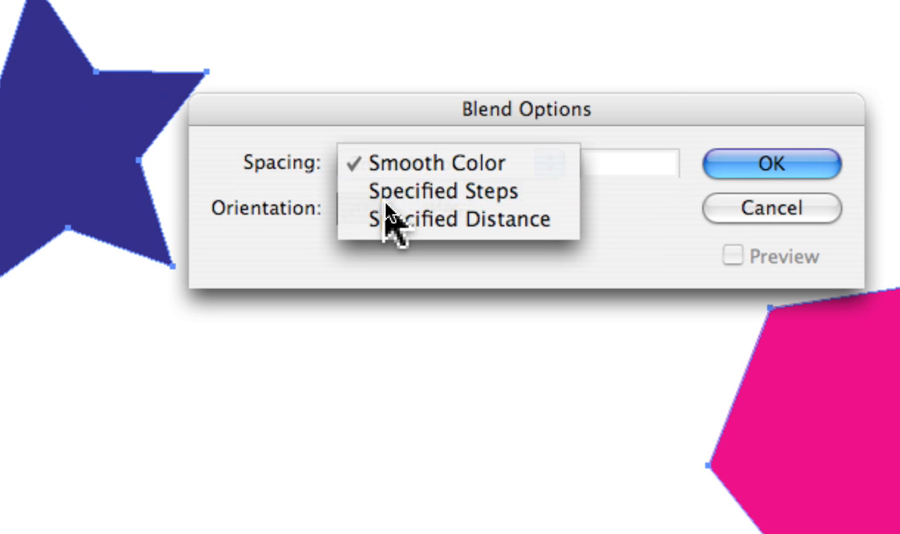
click(428, 191)
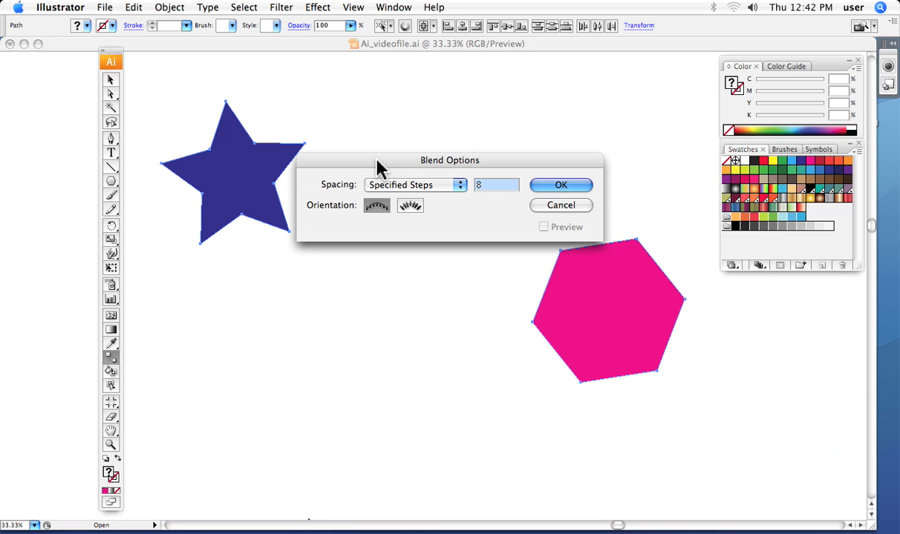
mouse_move(661, 290)
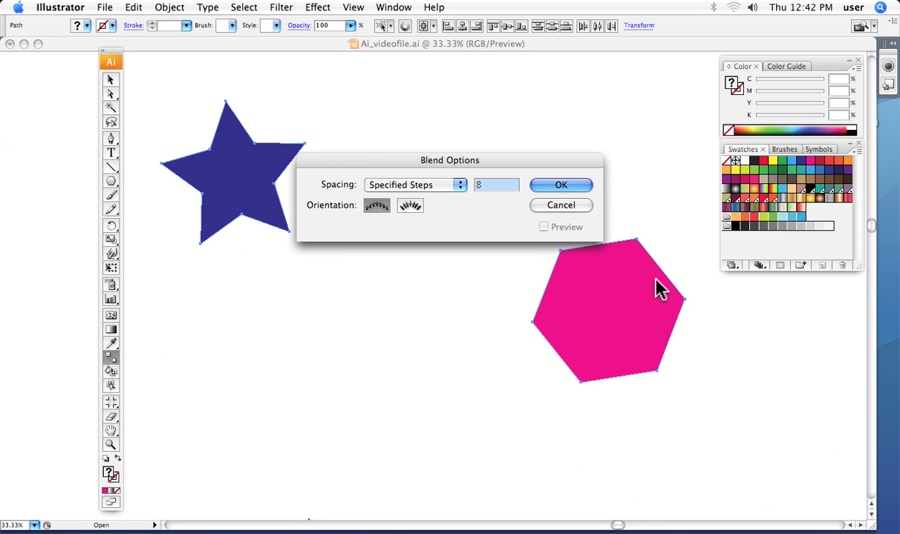
mouse_move(251, 213)
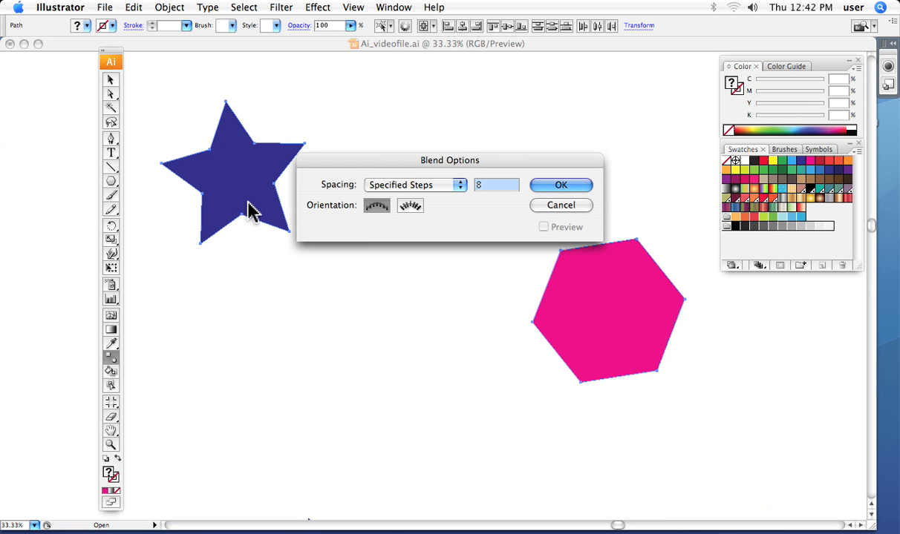
mouse_move(458, 297)
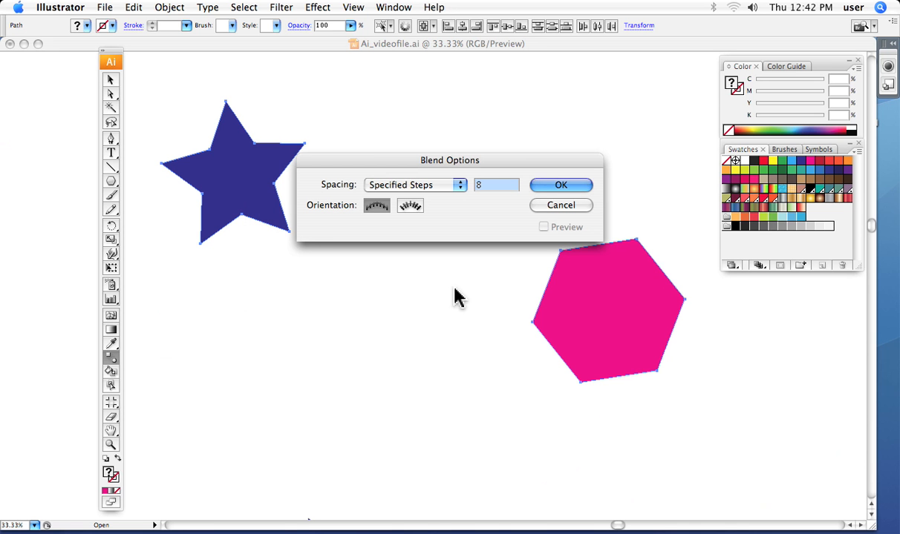
mouse_move(510, 304)
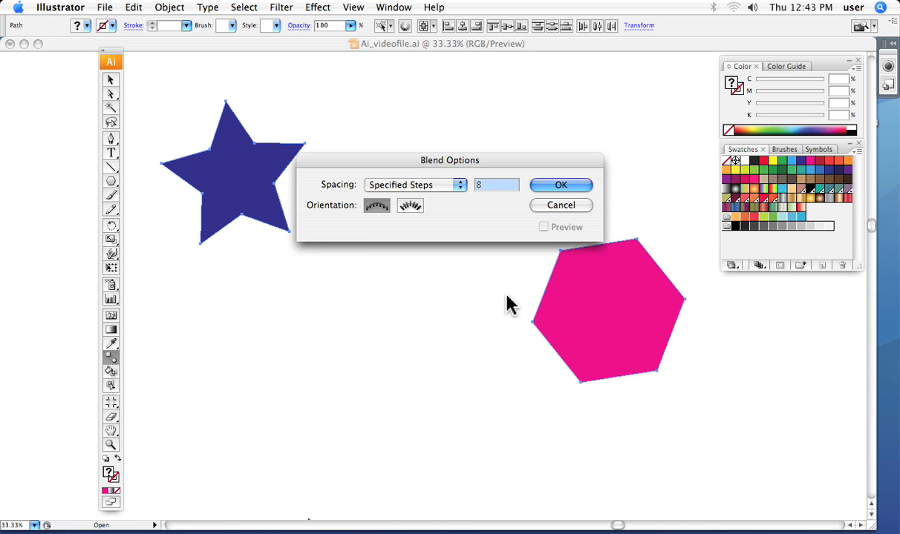
mouse_move(493, 227)
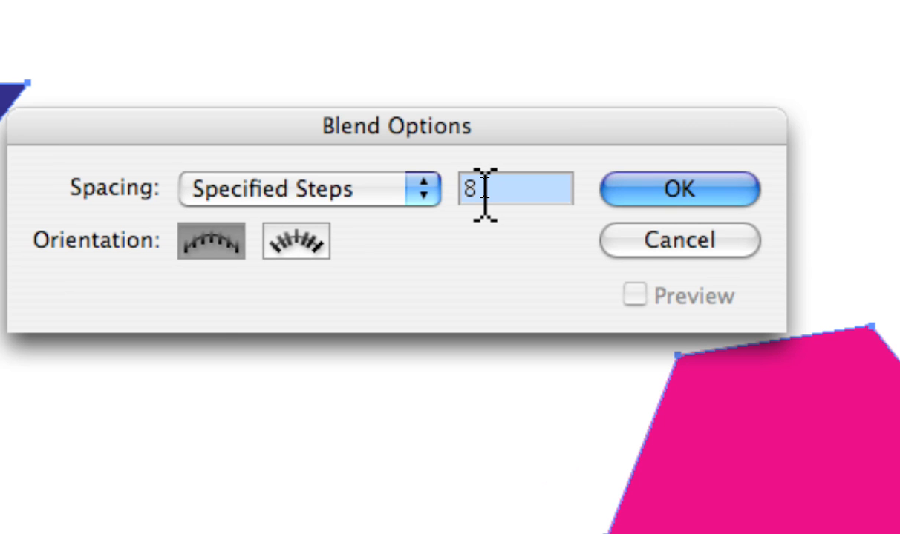
text(5)
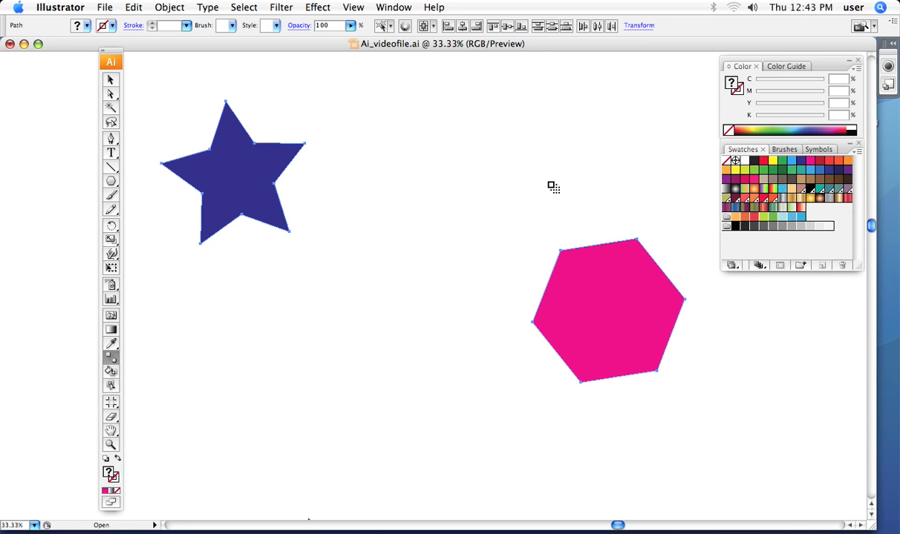
mouse_move(310, 145)
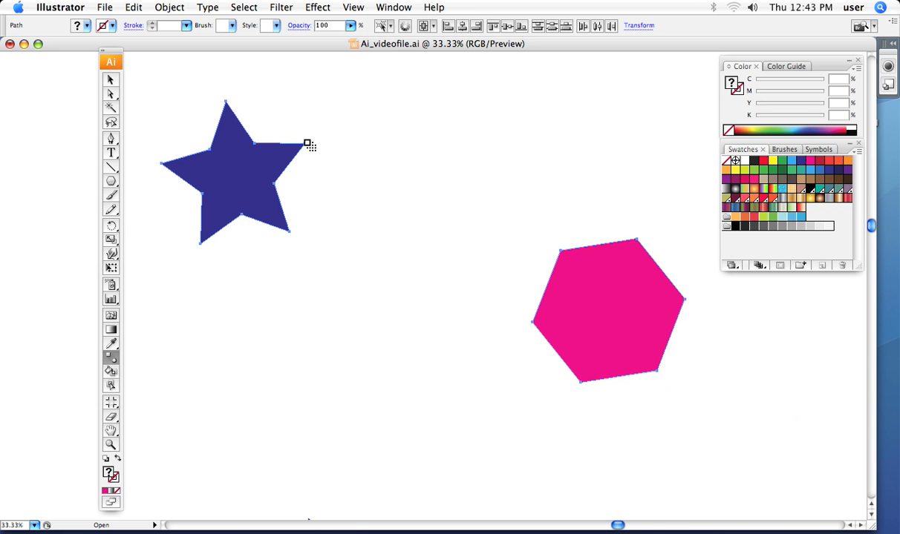
mouse_move(458, 320)
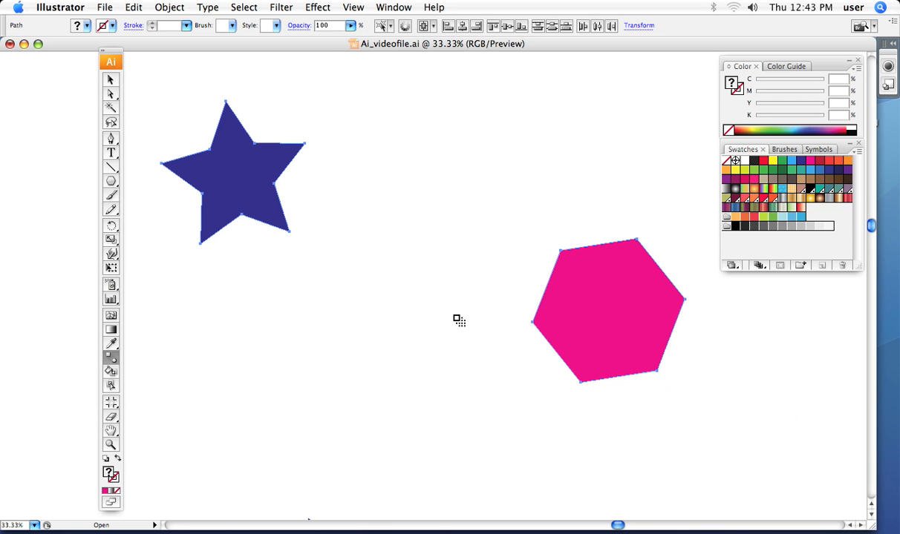
mouse_move(691, 304)
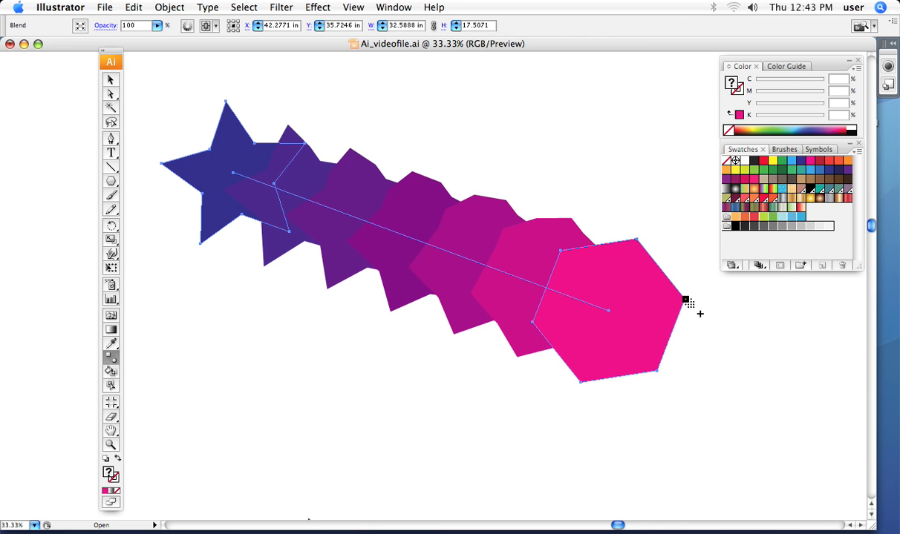
mouse_move(705, 358)
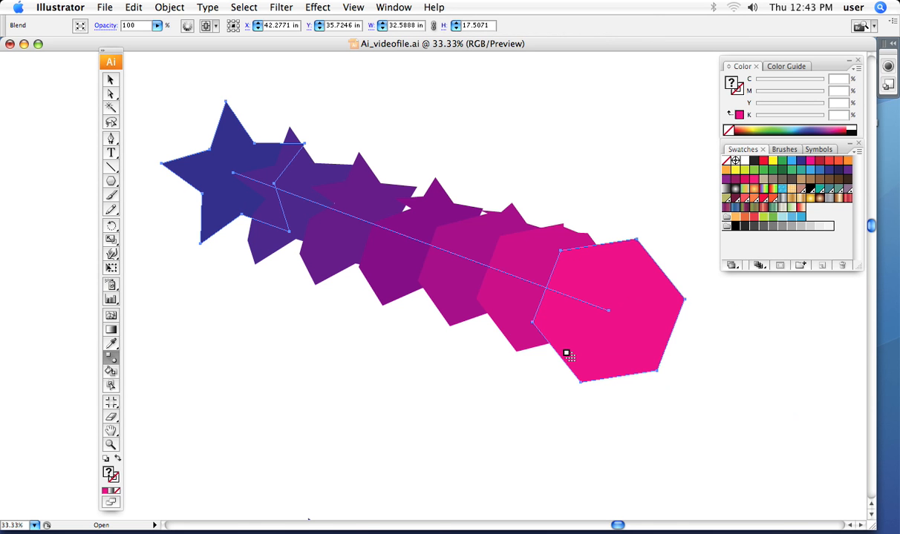
mouse_move(274, 189)
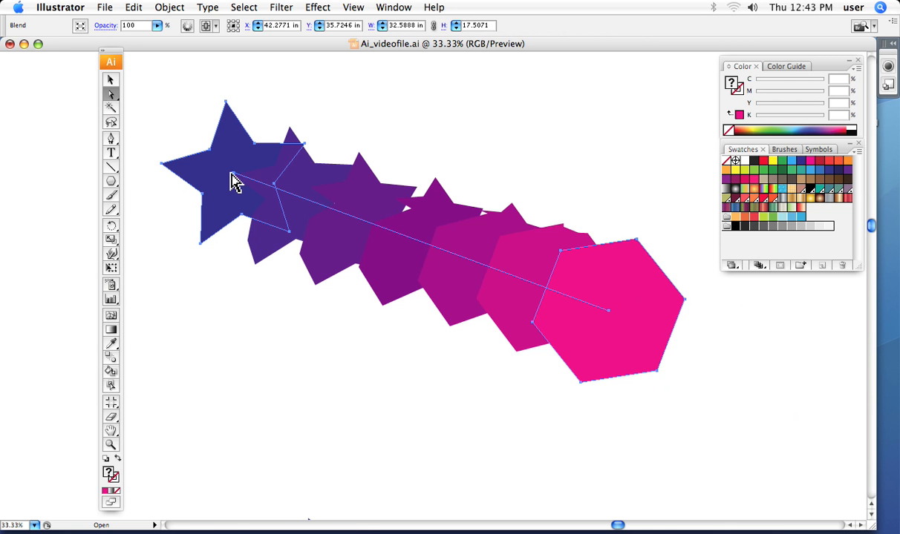
mouse_move(467, 288)
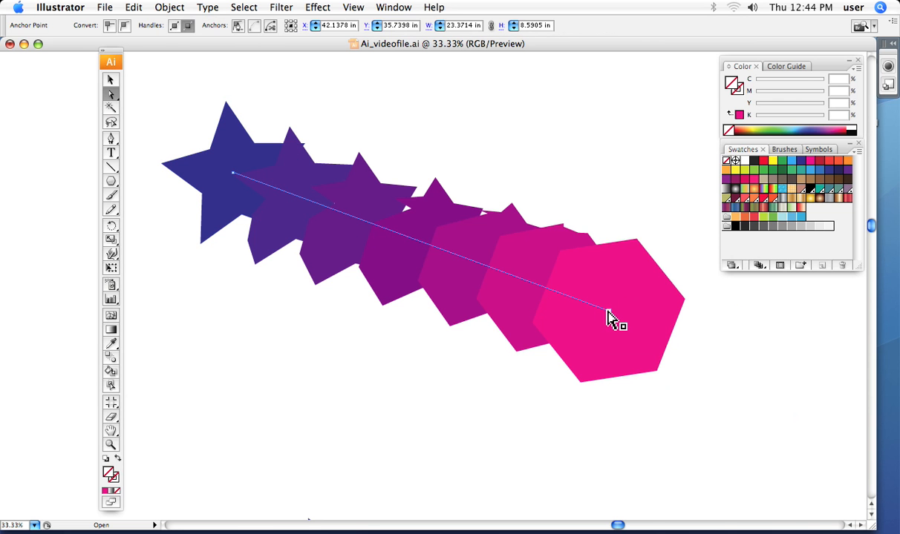
Drag the blend spine endpoint to swing the stepped shapes into a vertical column
drag(601, 312, 315, 416)
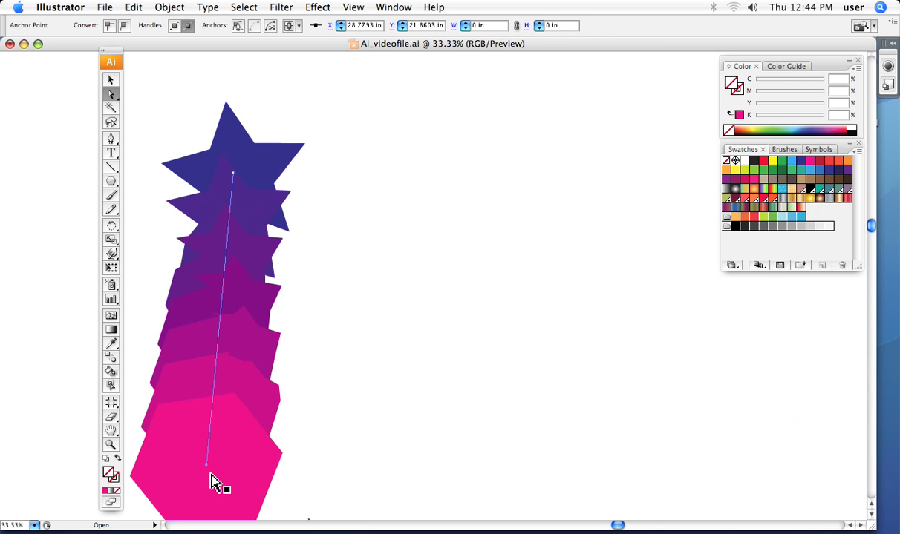
drag(208, 464, 640, 400)
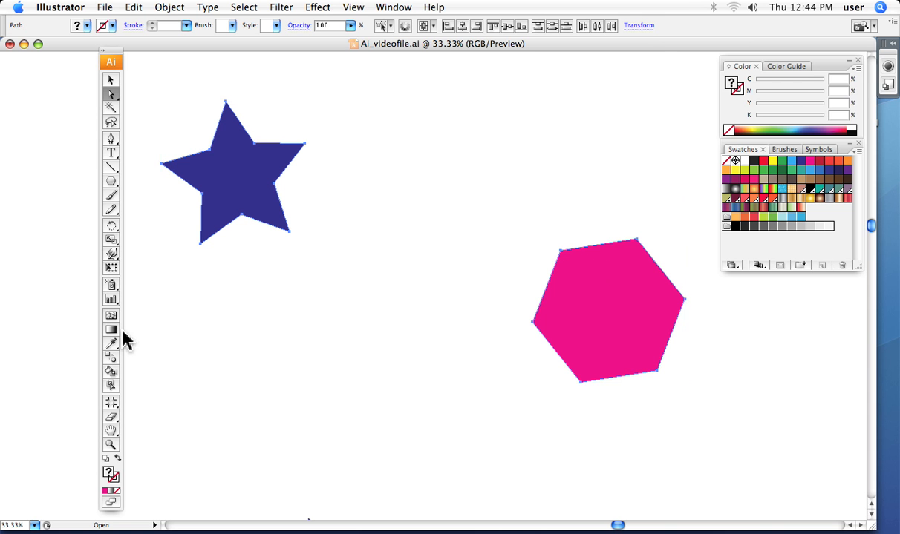
mouse_move(112, 364)
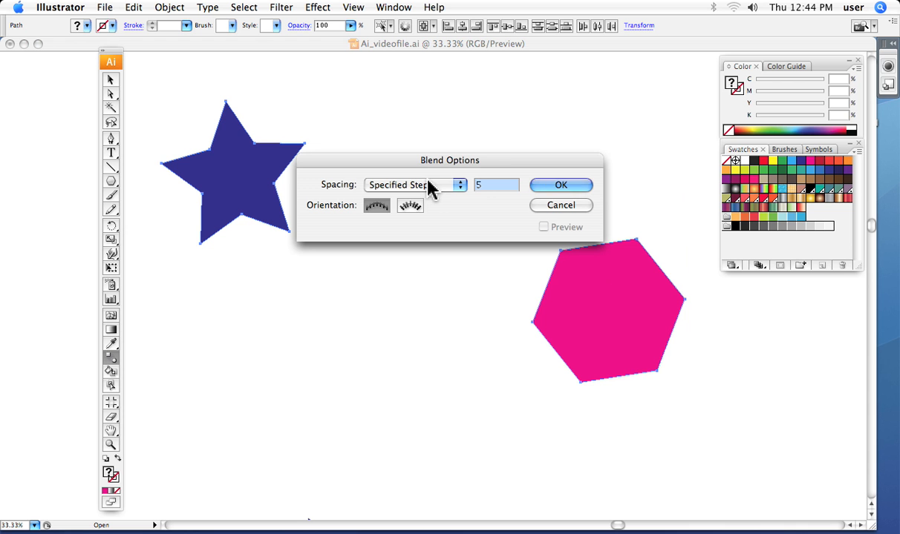
Choose Specified Steps in Blend Options and confirm the step count
click(496, 185)
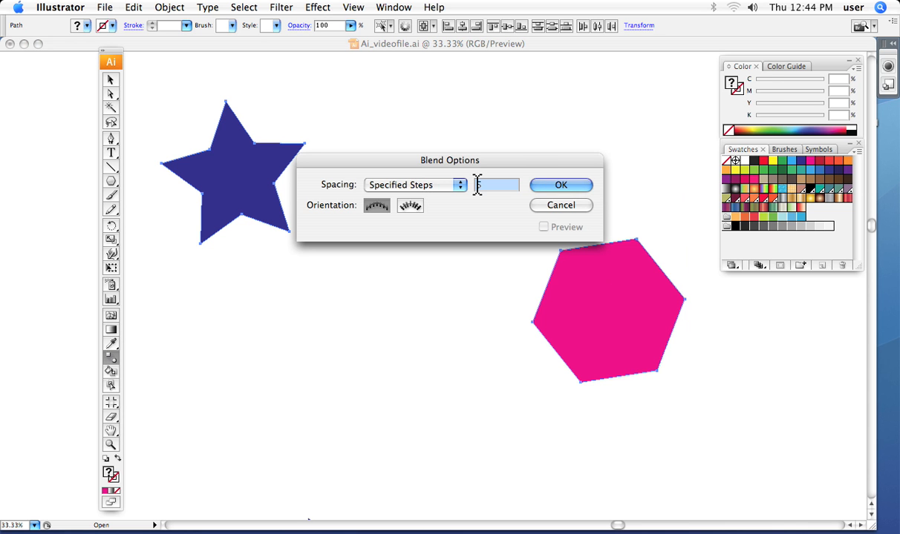
click(560, 185)
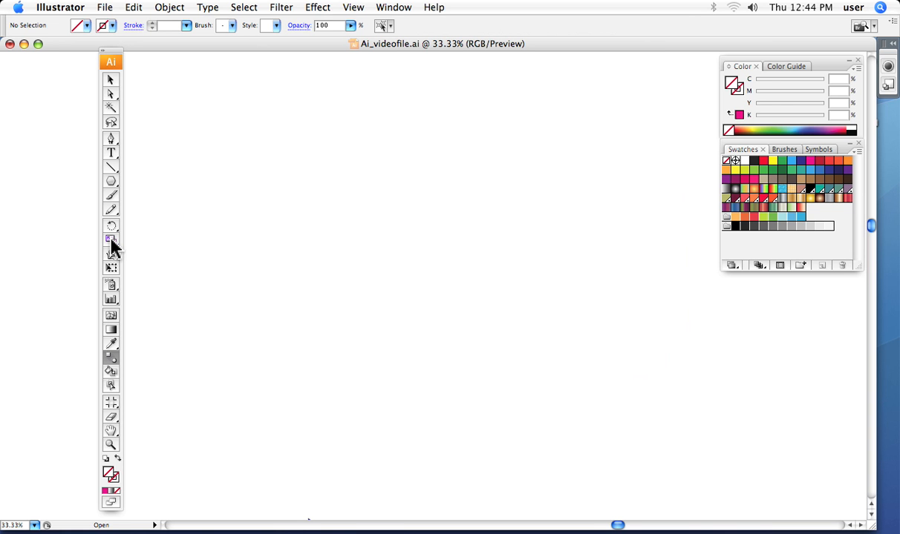
mouse_move(110, 239)
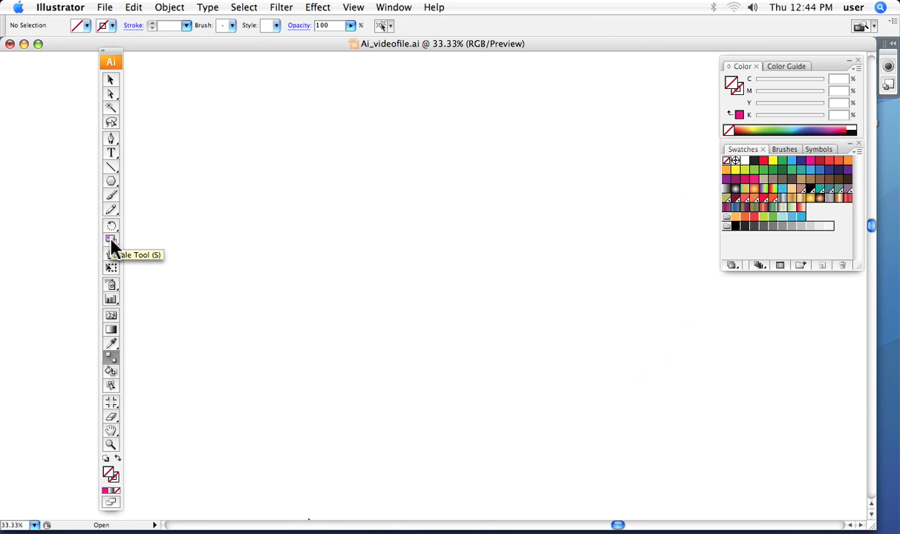
Draw a tall rectangle at the left of the artboard and fill it dark blue
click(110, 181)
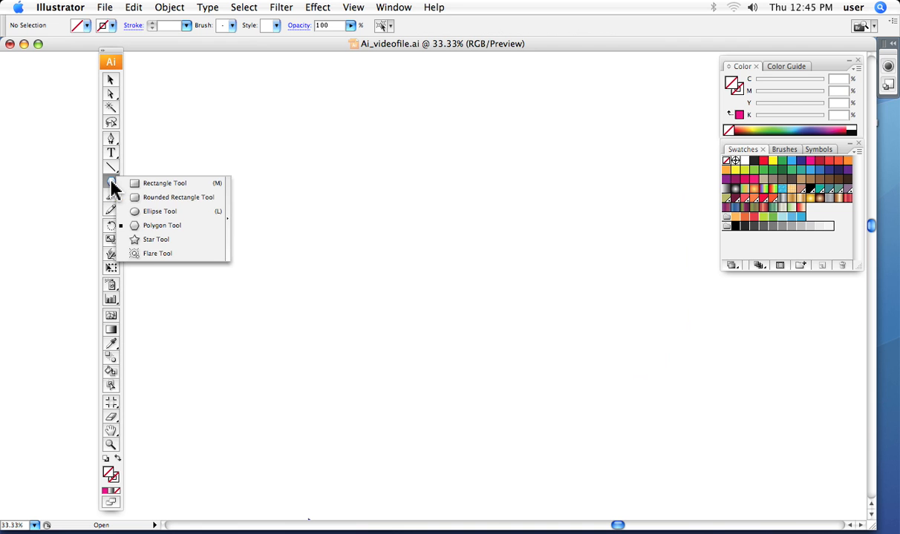
click(164, 182)
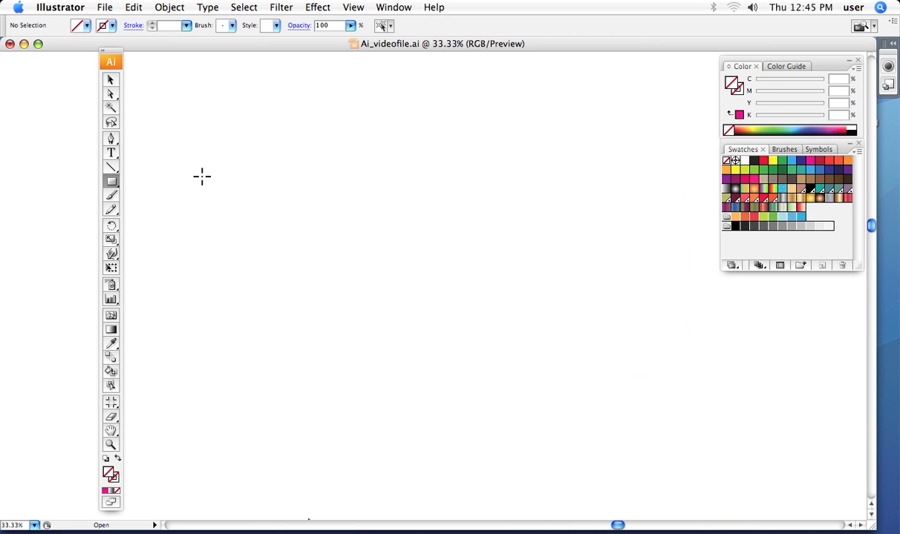
drag(203, 176, 241, 282)
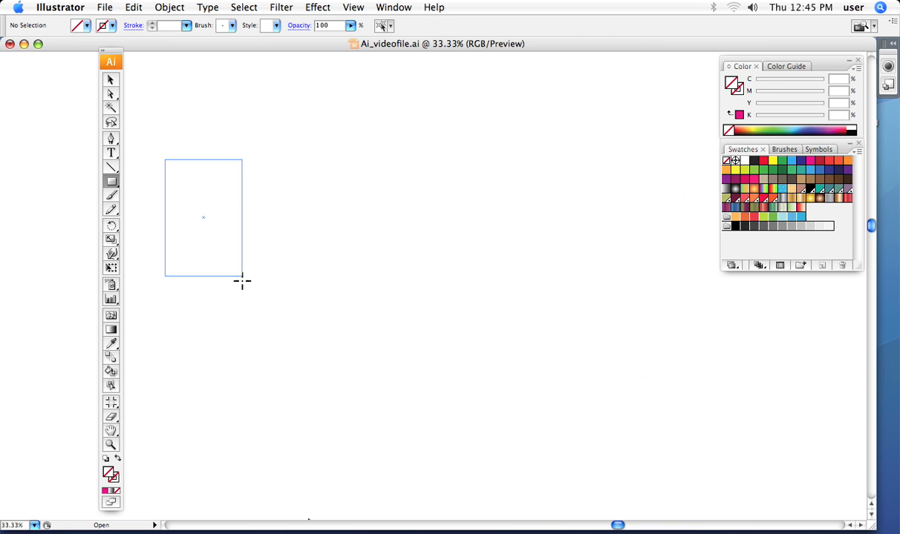
drag(241, 280, 237, 373)
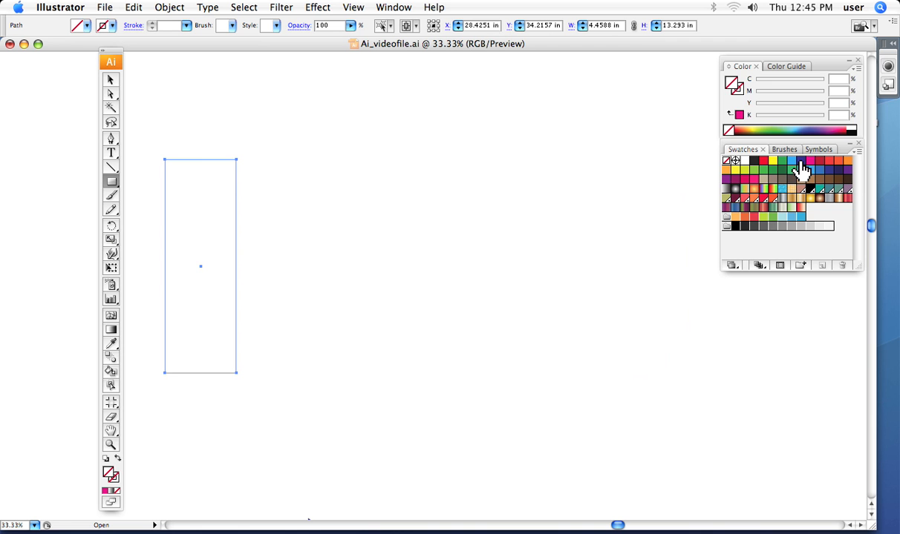
click(800, 169)
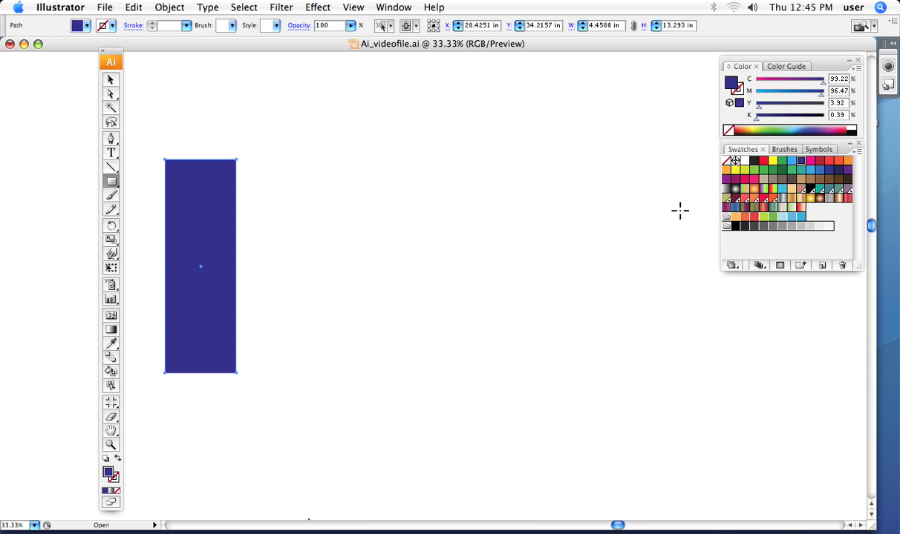
mouse_move(113, 100)
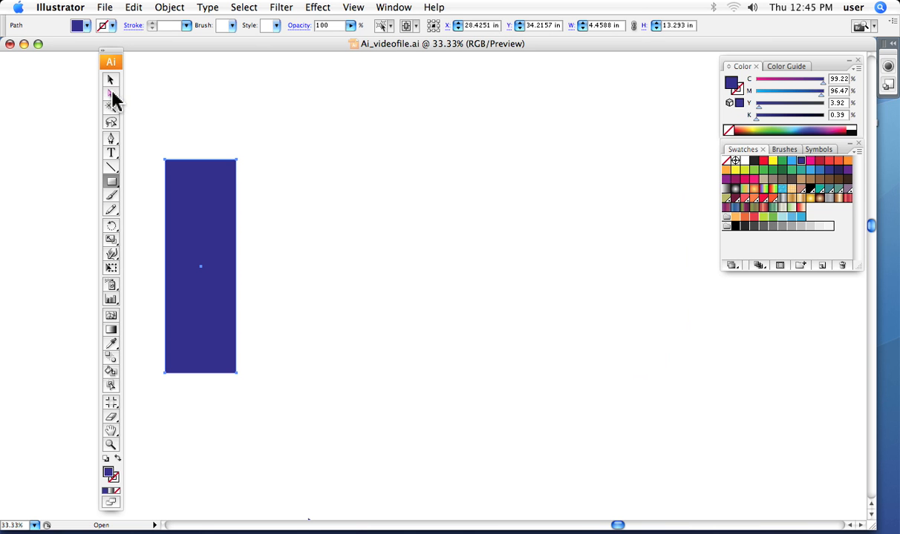
mouse_move(110, 95)
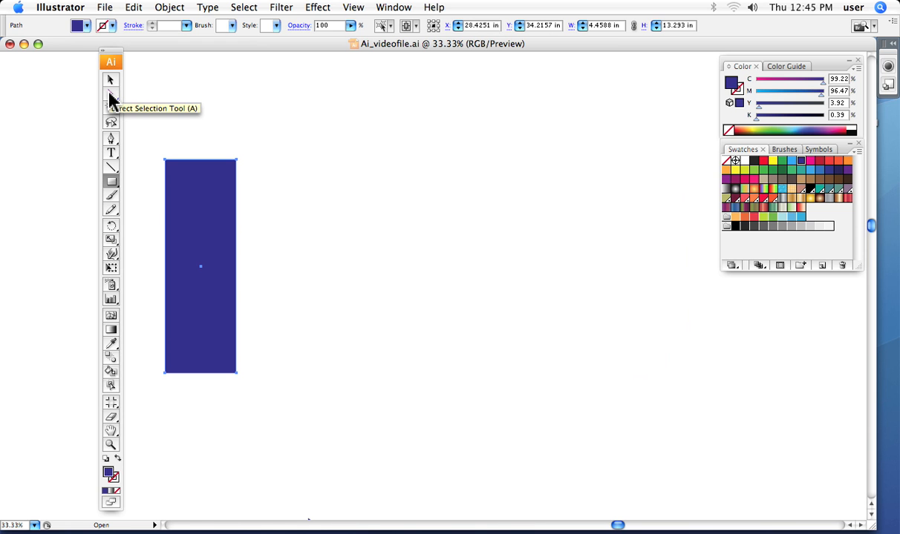
mouse_move(691, 215)
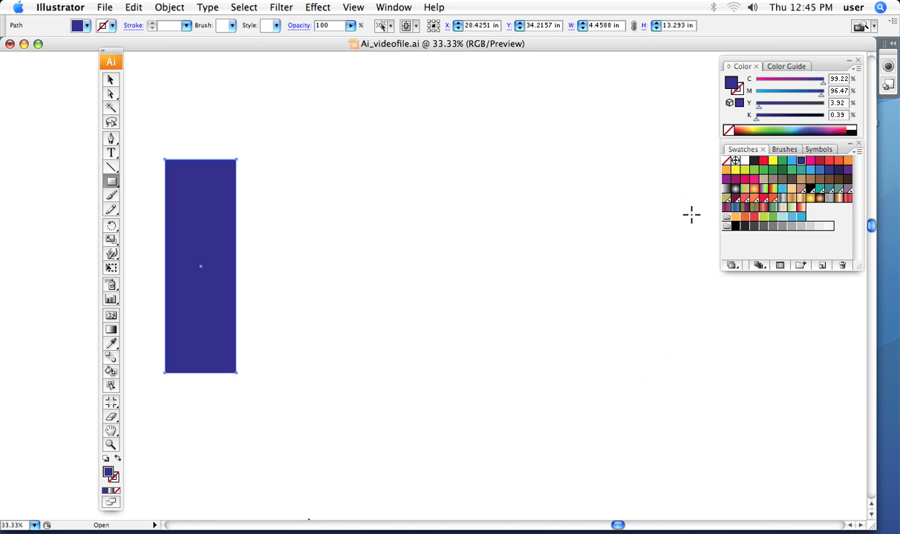
mouse_move(697, 203)
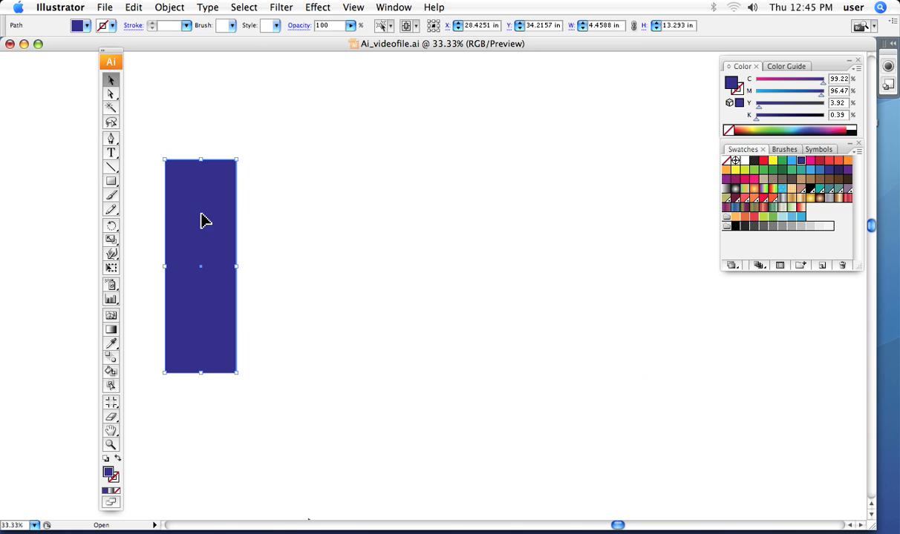
mouse_move(207, 224)
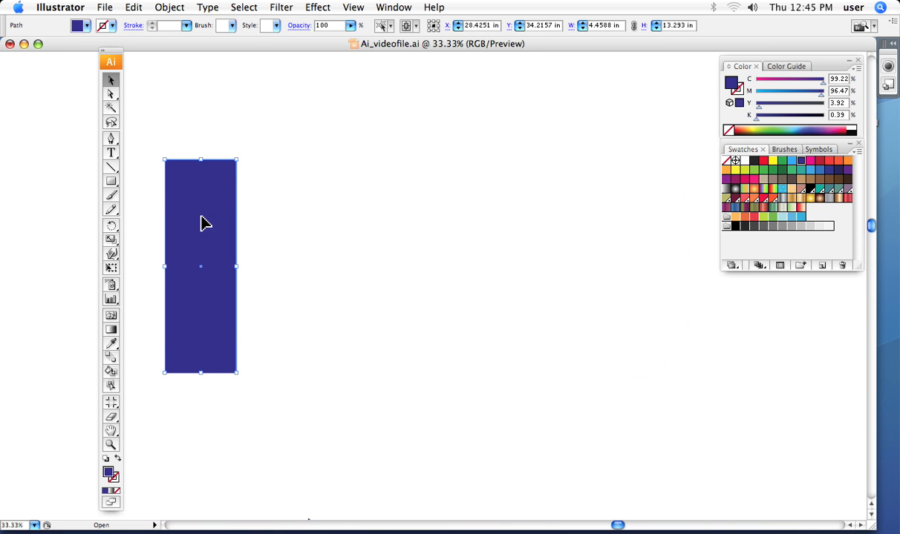
mouse_move(206, 229)
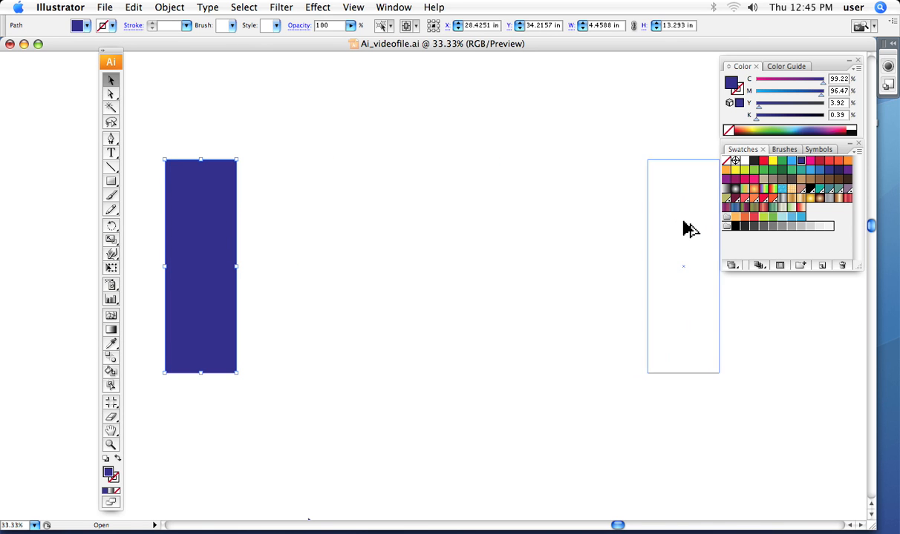
Option-drag a copy of the blue rectangle to the right side of the artboard
drag(200, 266, 670, 266)
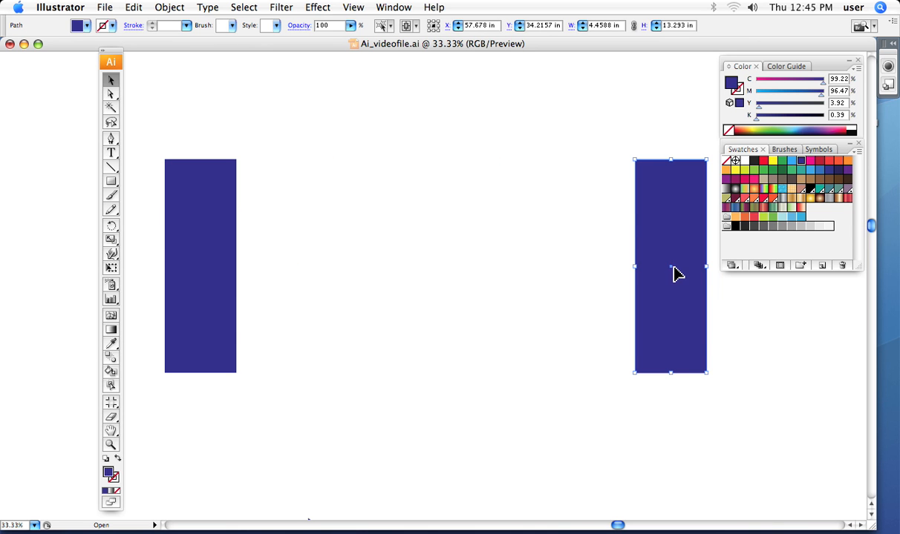
mouse_move(692, 289)
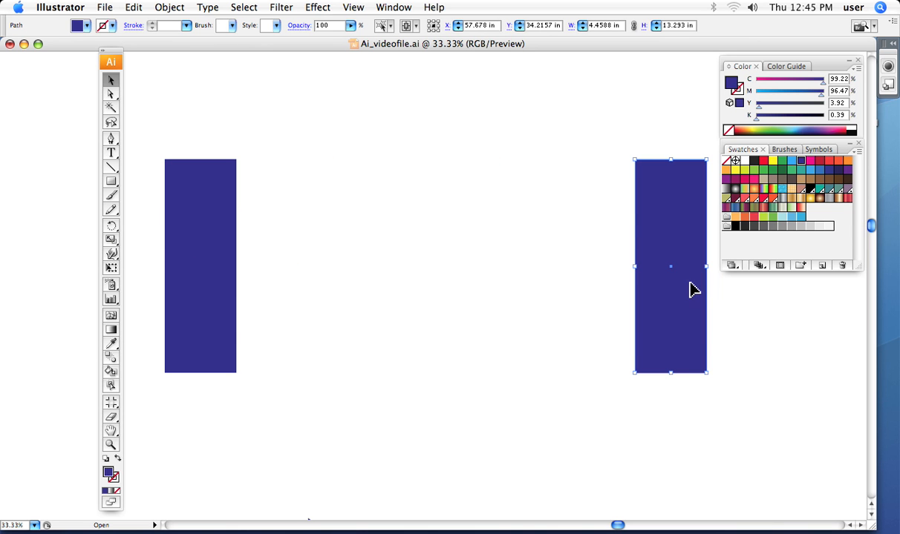
mouse_move(289, 165)
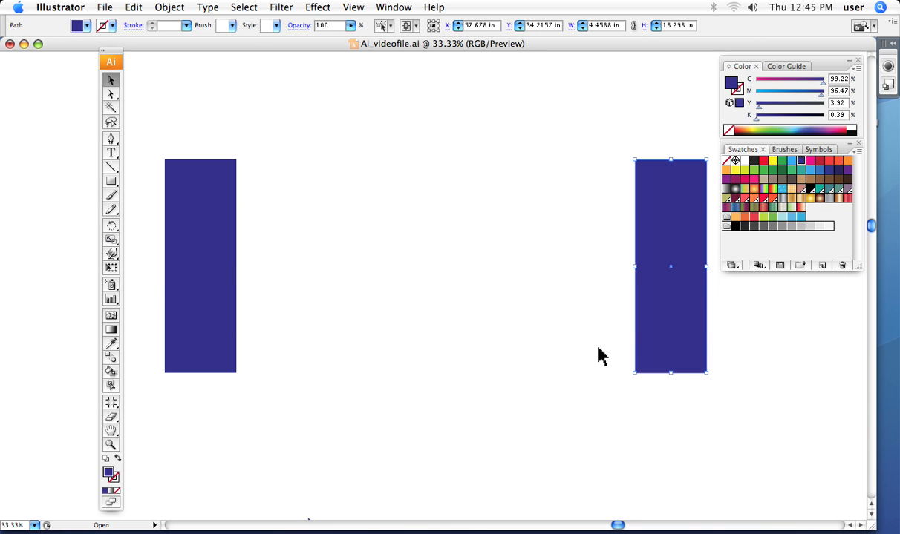
mouse_move(319, 244)
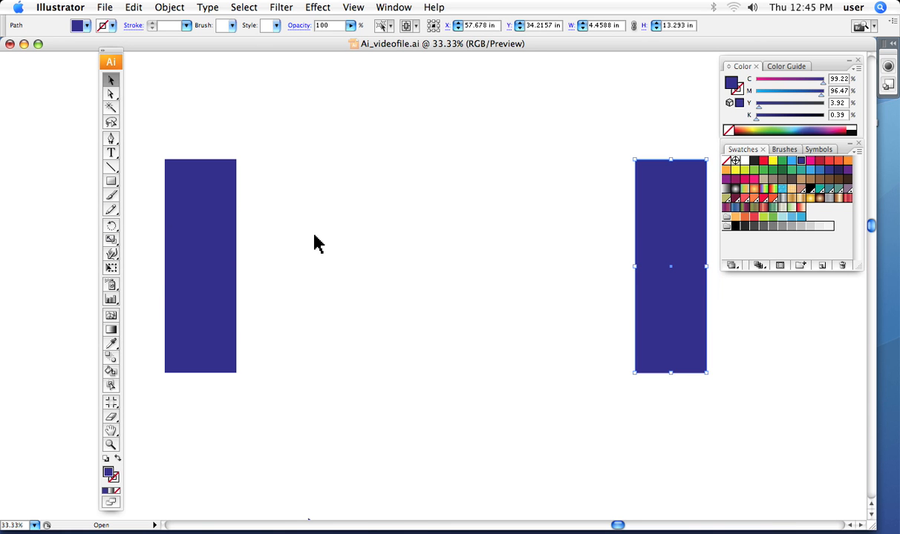
mouse_move(501, 218)
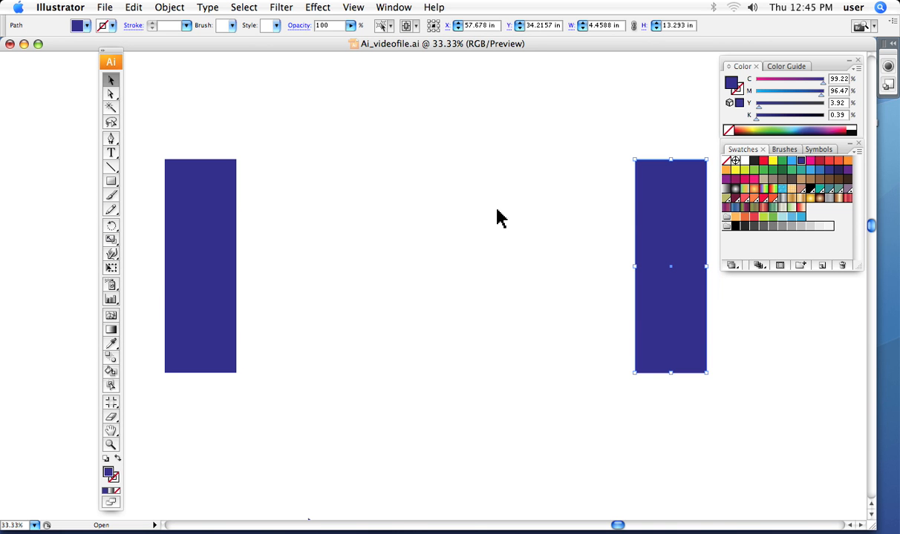
mouse_move(250, 212)
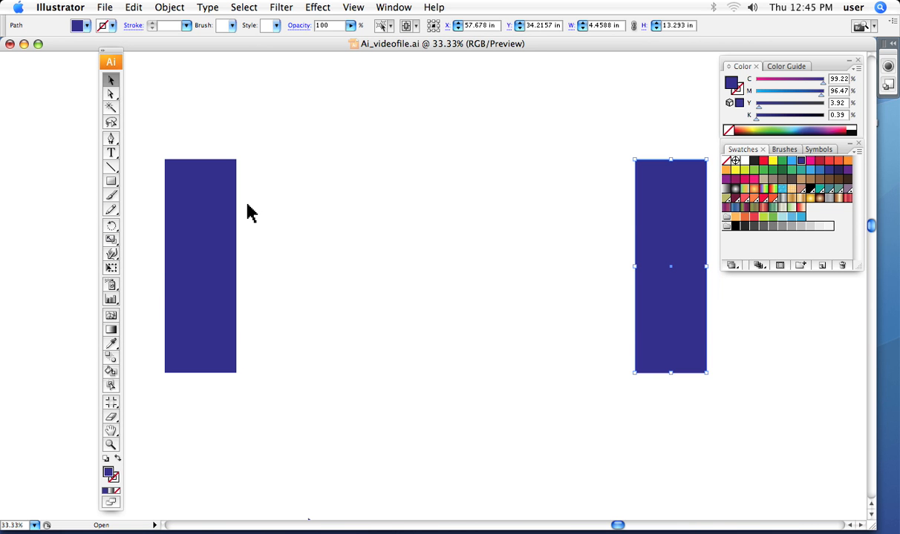
mouse_move(106, 329)
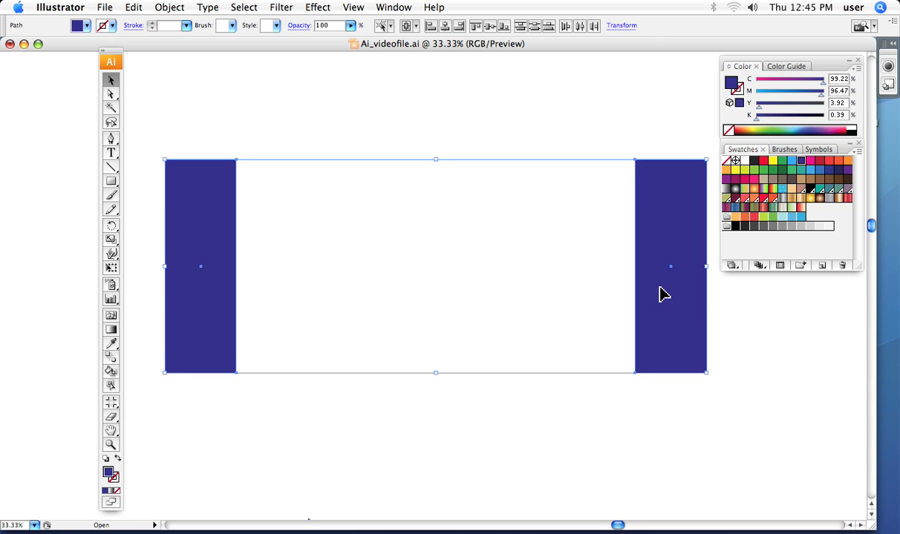
mouse_move(113, 367)
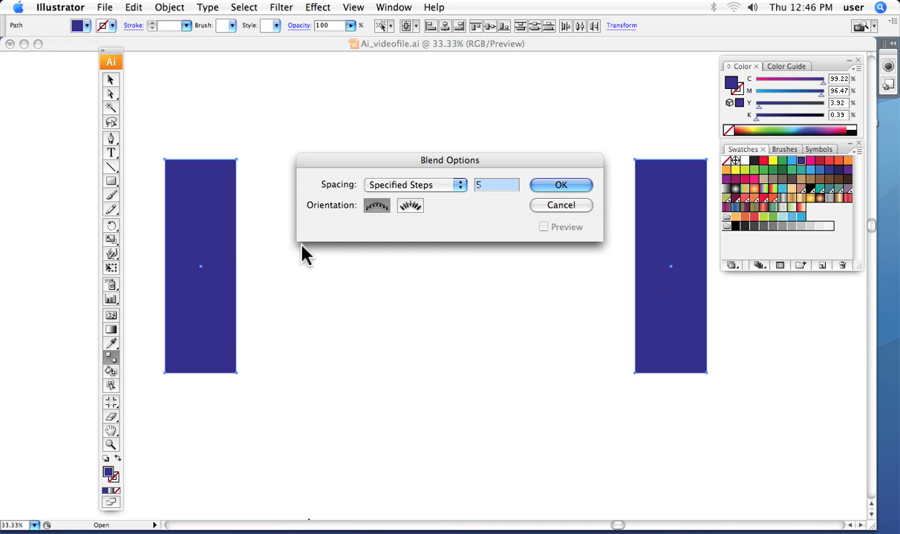
mouse_move(492, 253)
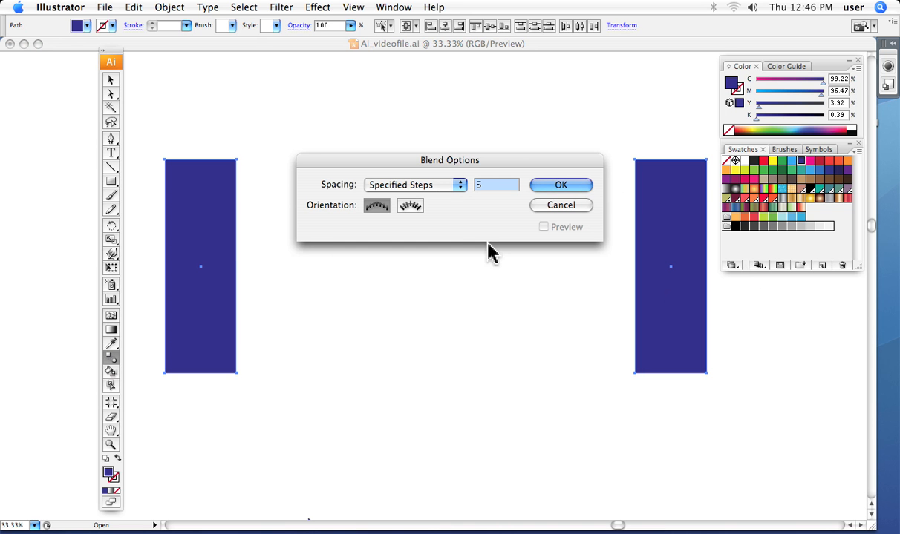
Change the blend's Specified Steps to 4 and confirm
click(495, 184)
text(4)
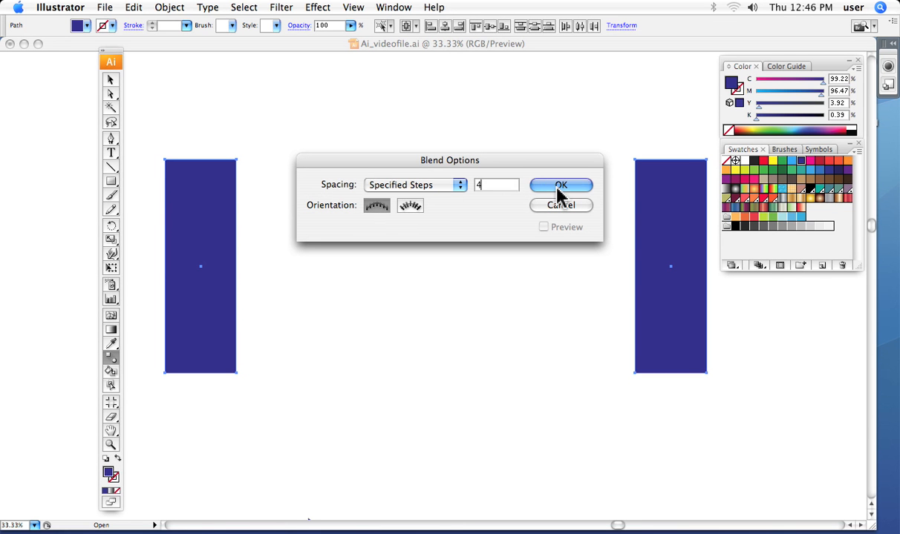
click(561, 185)
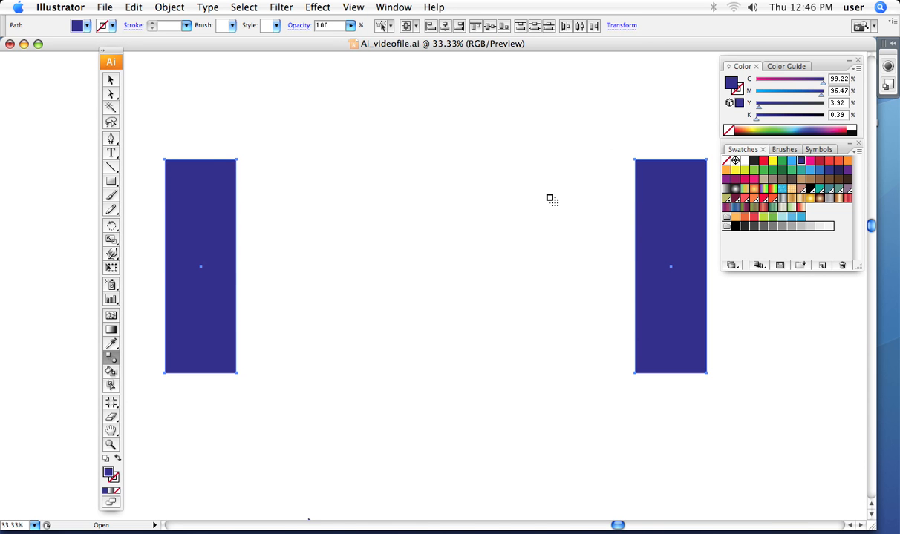
mouse_move(709, 163)
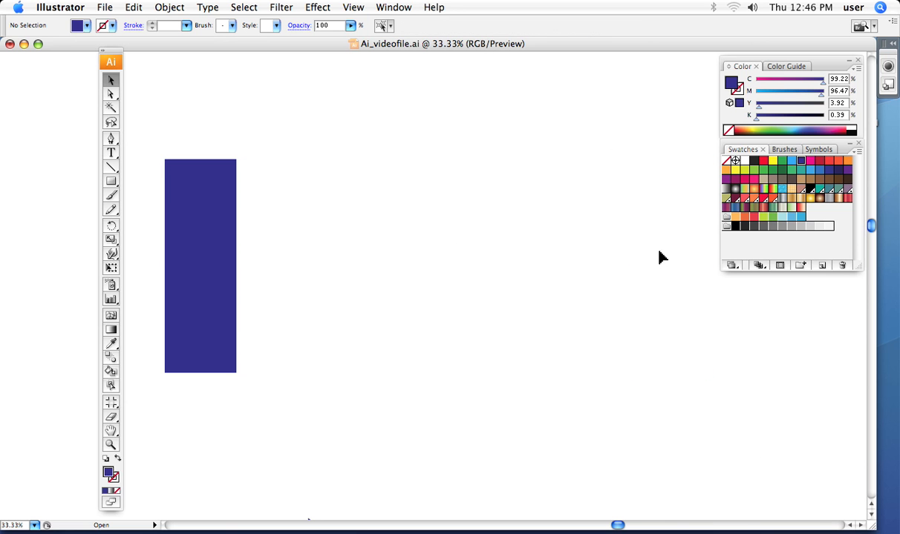
Copy the left rectangle to the right again and confirm Blend Options at 4 steps
click(201, 265)
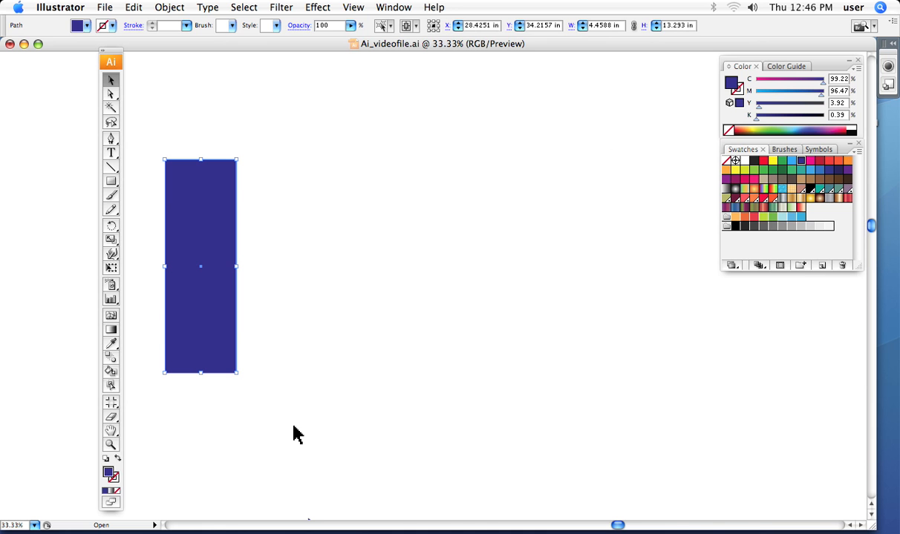
mouse_move(199, 339)
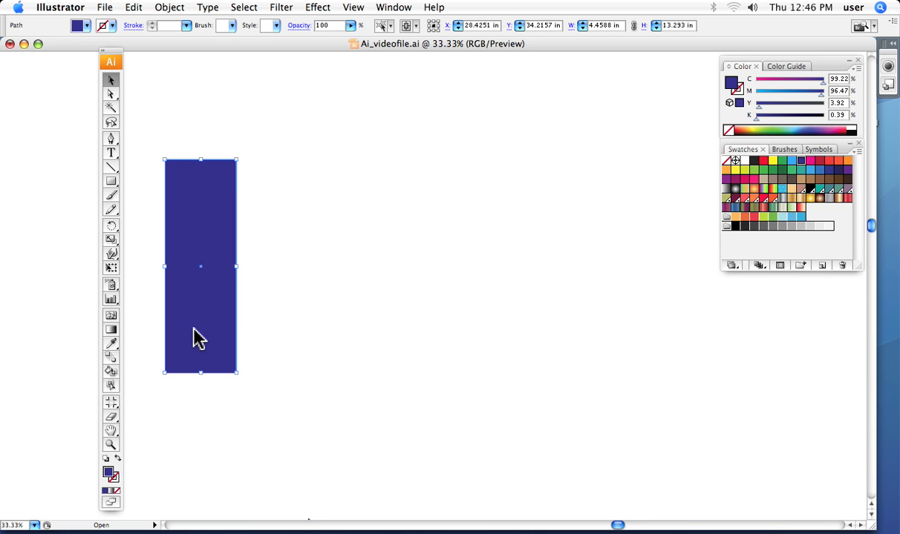
drag(201, 267, 675, 319)
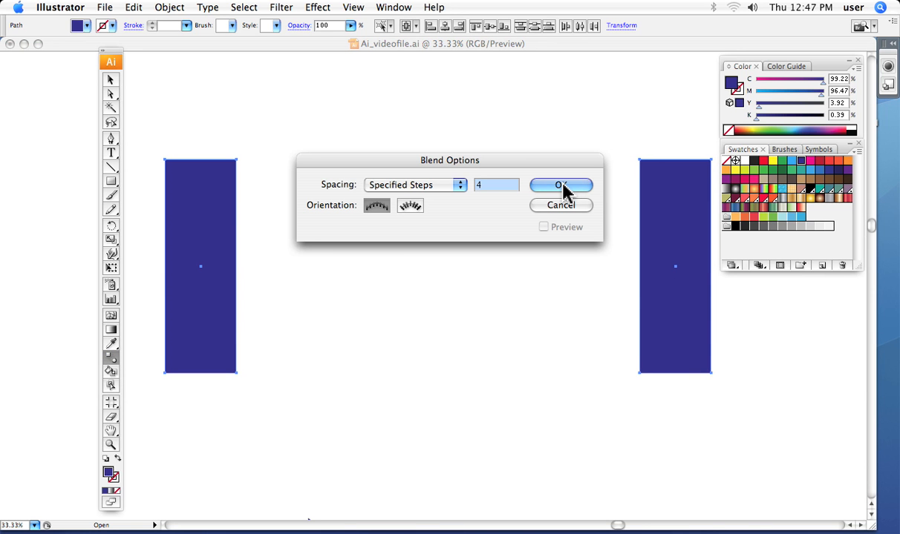
click(560, 185)
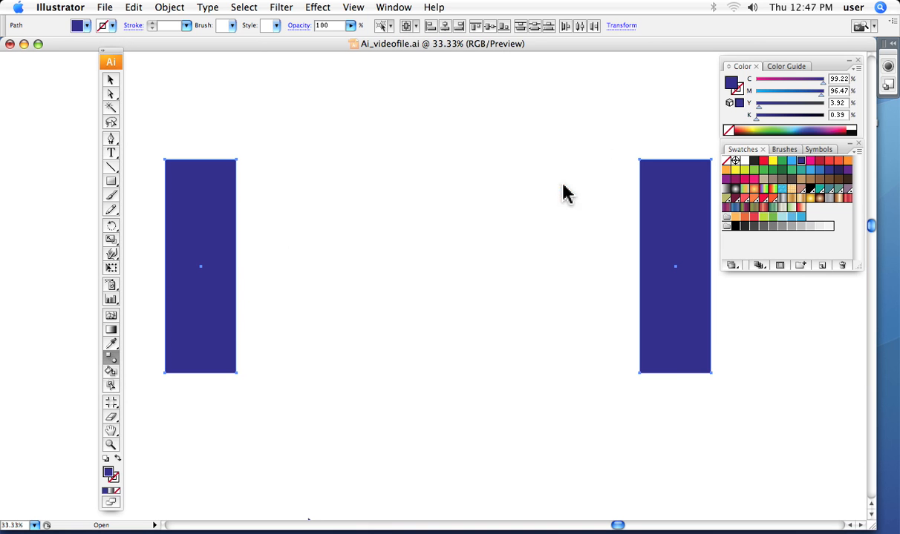